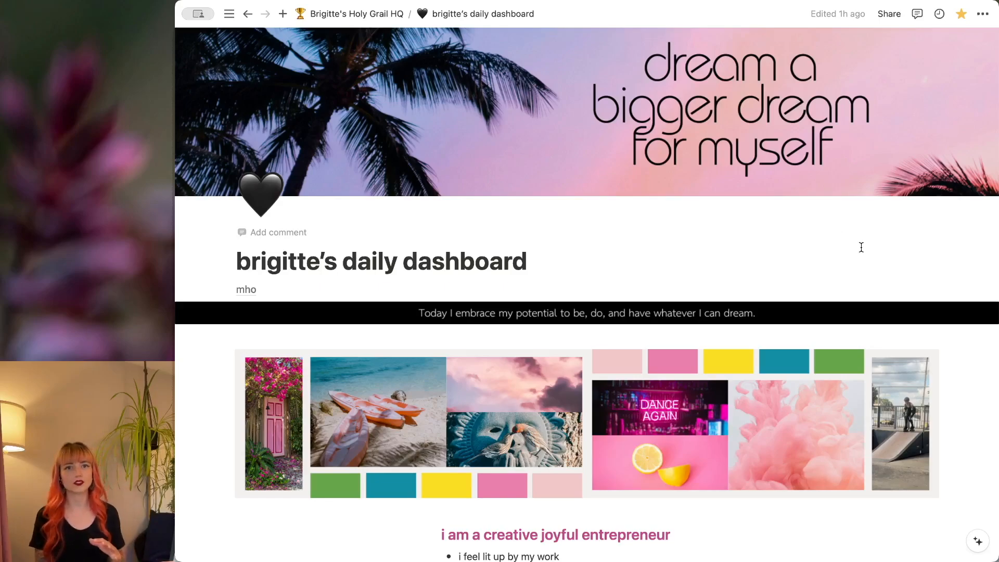
mouse_move(857, 249)
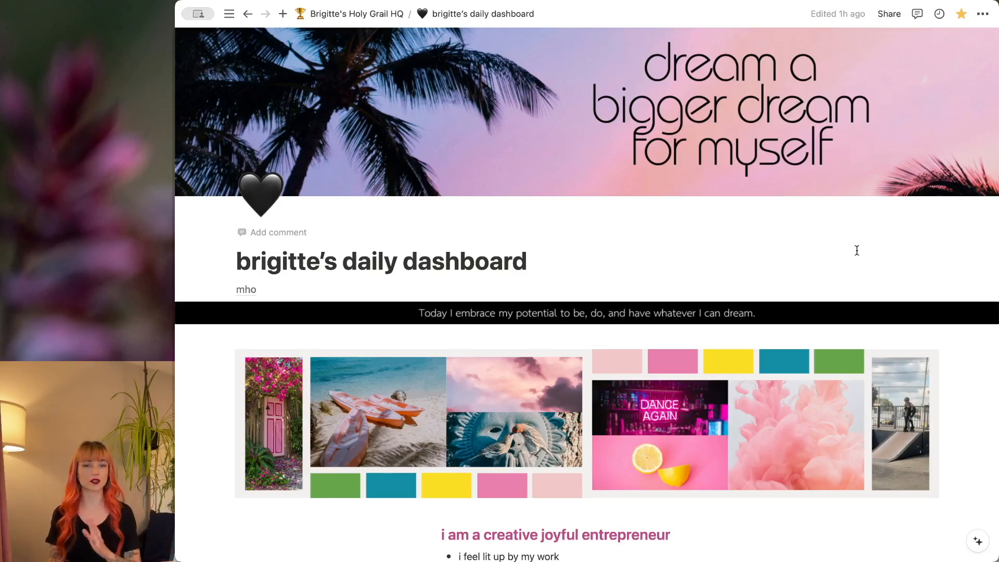
mouse_move(842, 251)
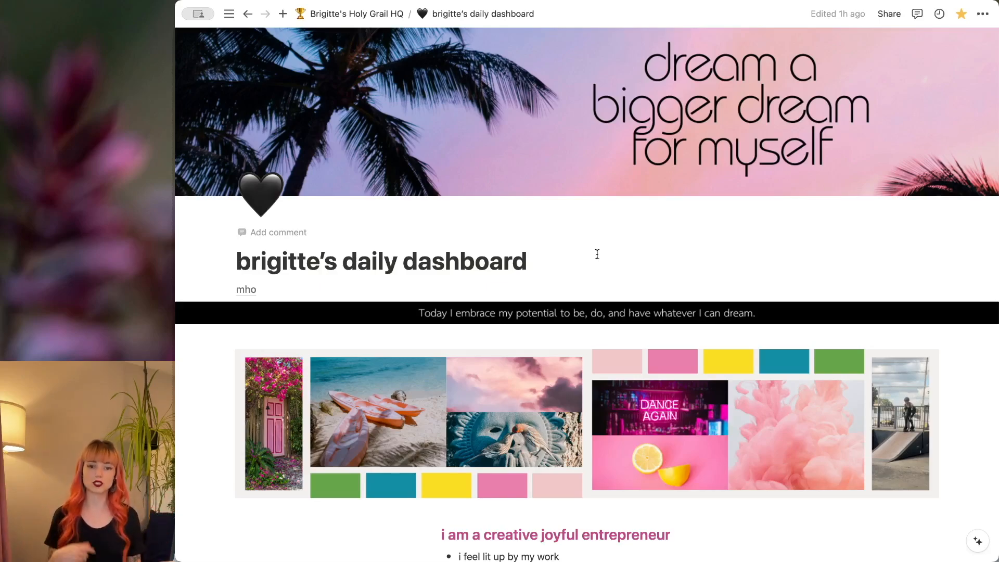
mouse_move(575, 251)
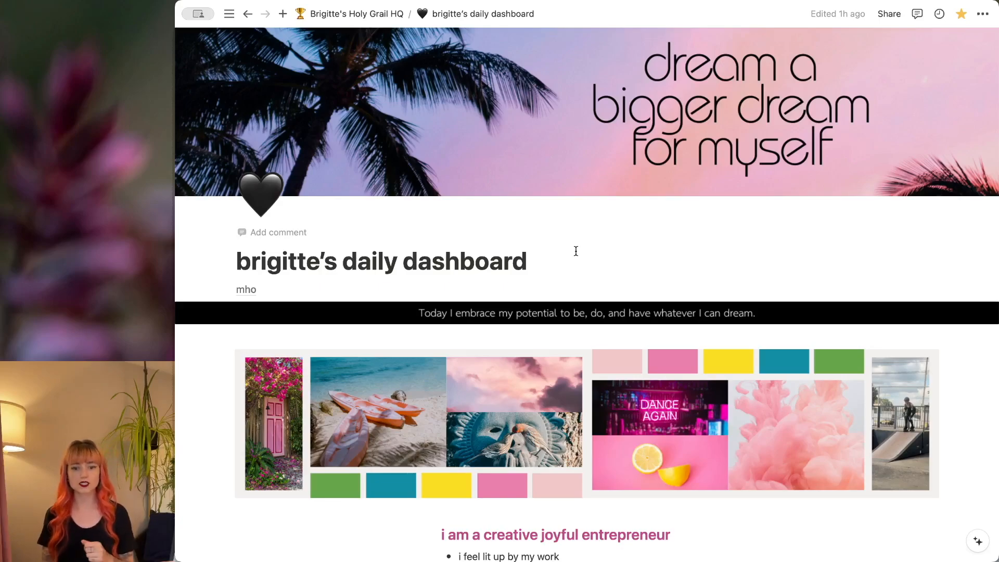
mouse_move(614, 241)
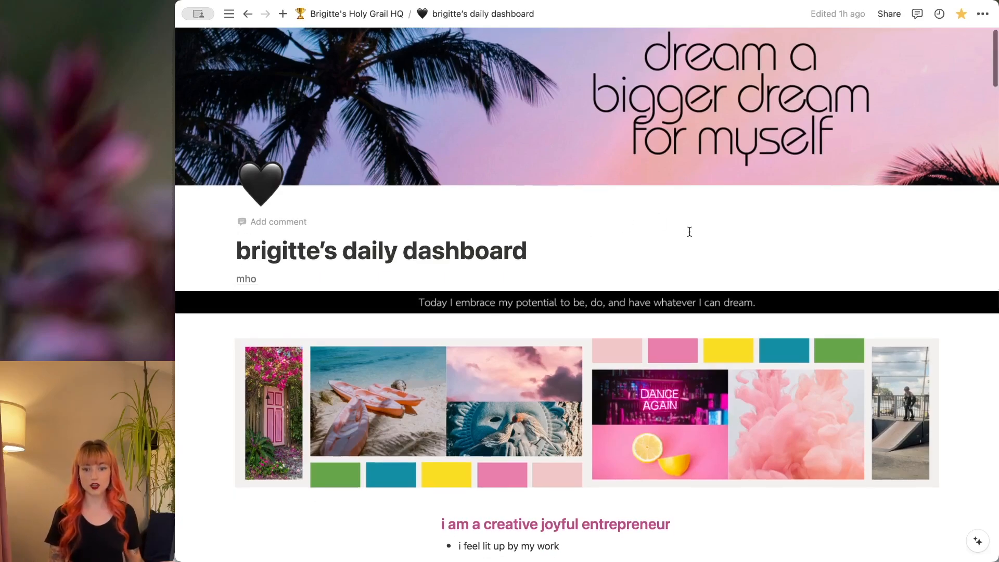
Step: Reveal the Projects board's filters: business/work areas with New or In Progress status
scroll("down", 3)
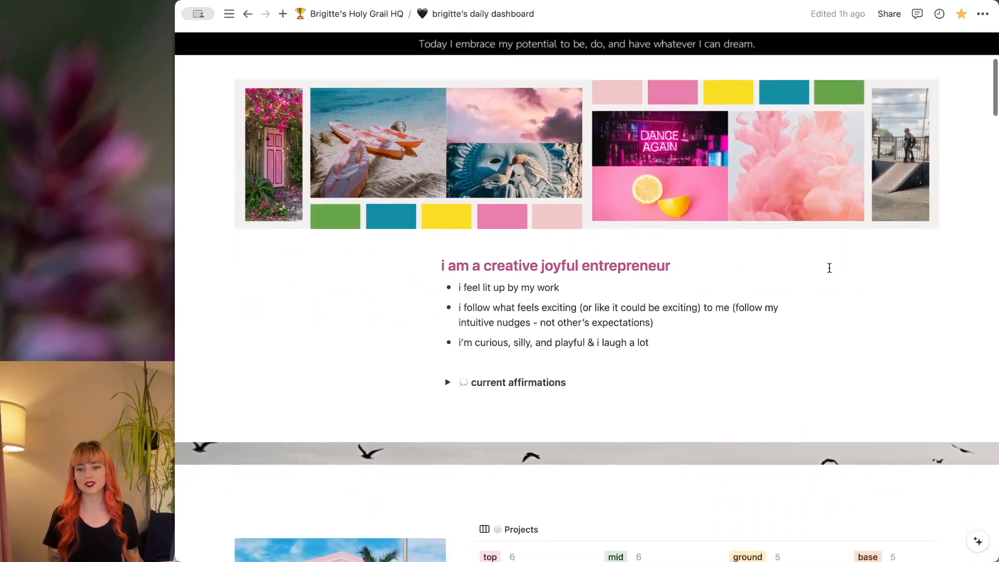
scroll("down", 3)
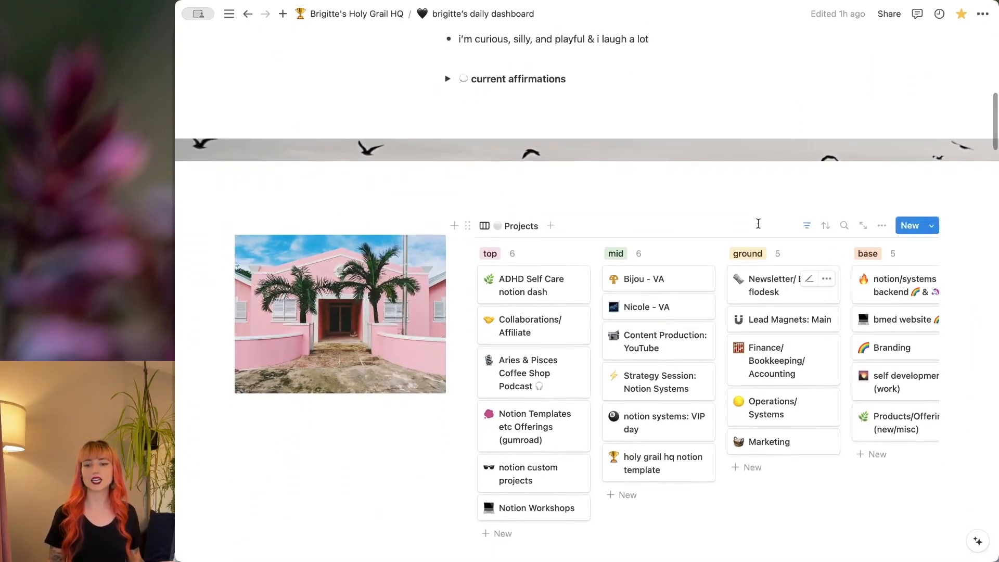
left_click(807, 225)
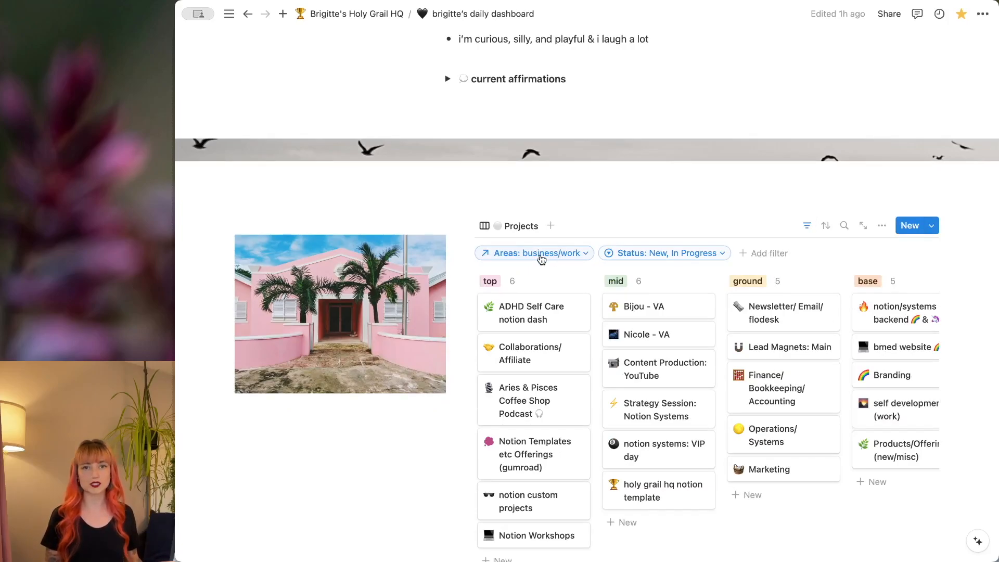
mouse_move(708, 268)
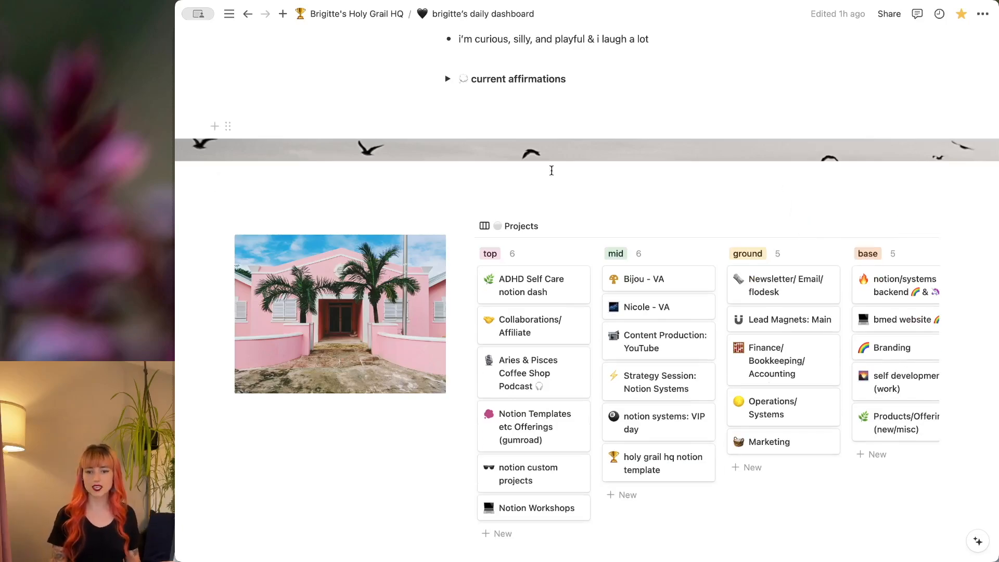
mouse_move(538, 382)
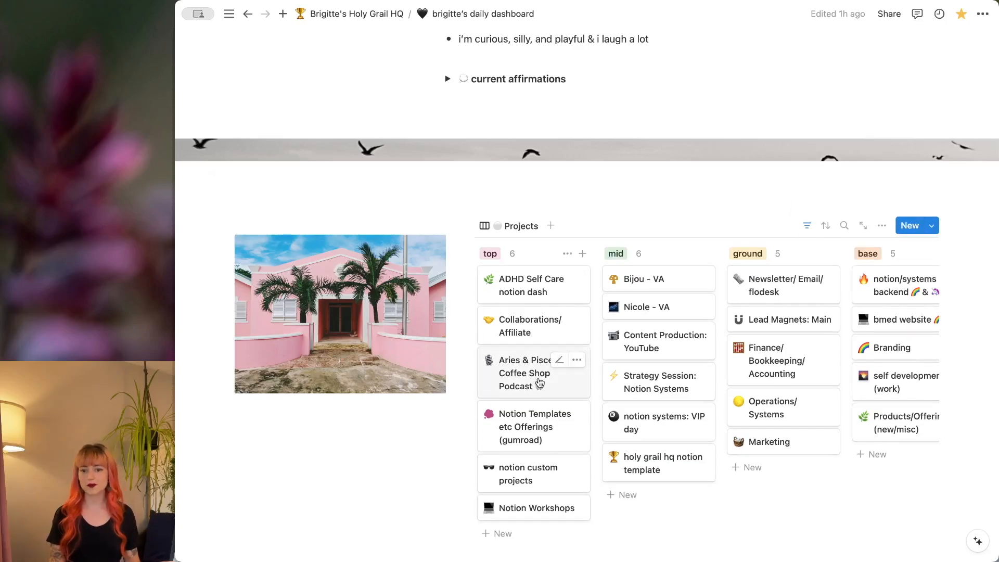
Step: Open the Aries & Pisces Coffee Shop Podcast project in side peek
left_click(525, 372)
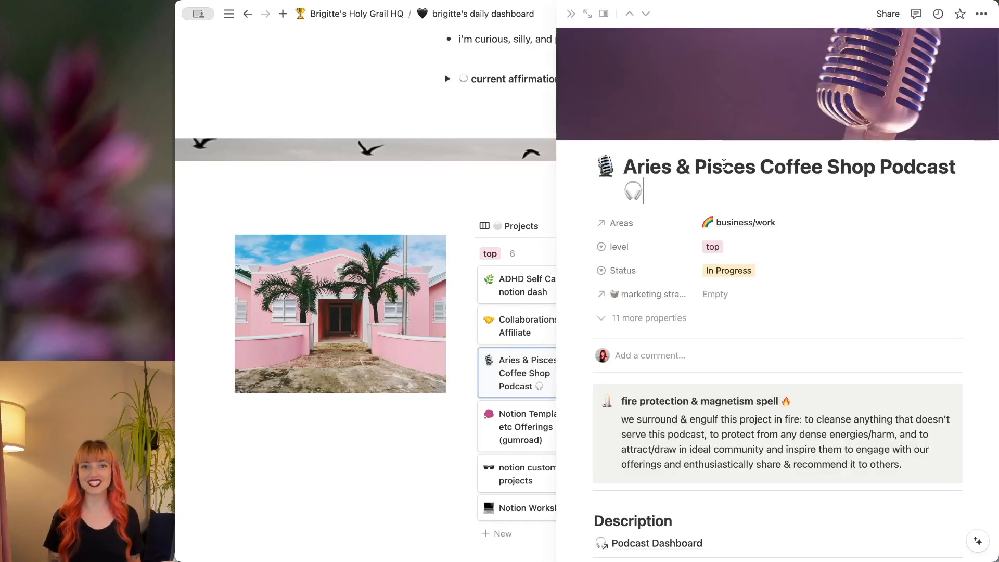
mouse_move(670, 133)
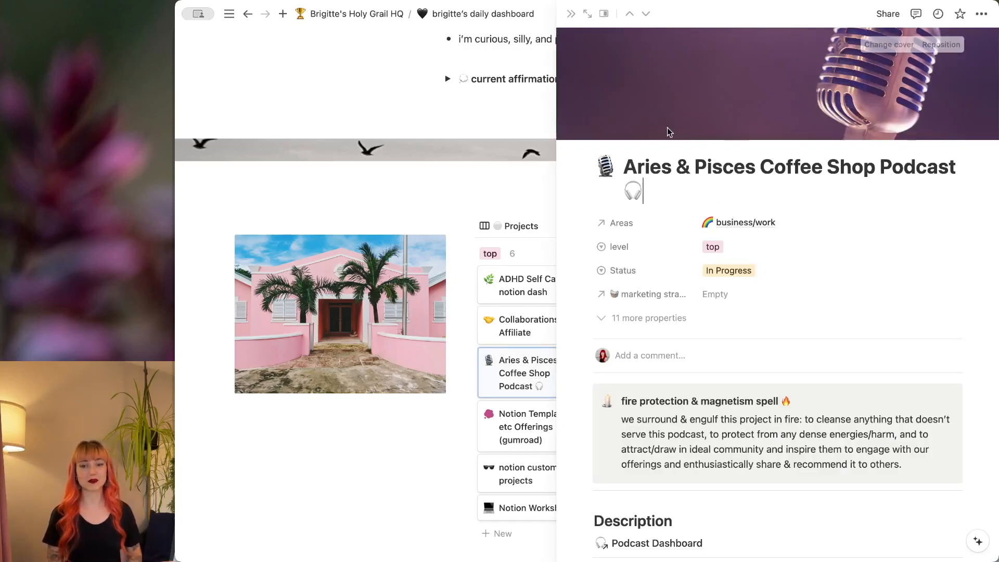
mouse_move(621, 116)
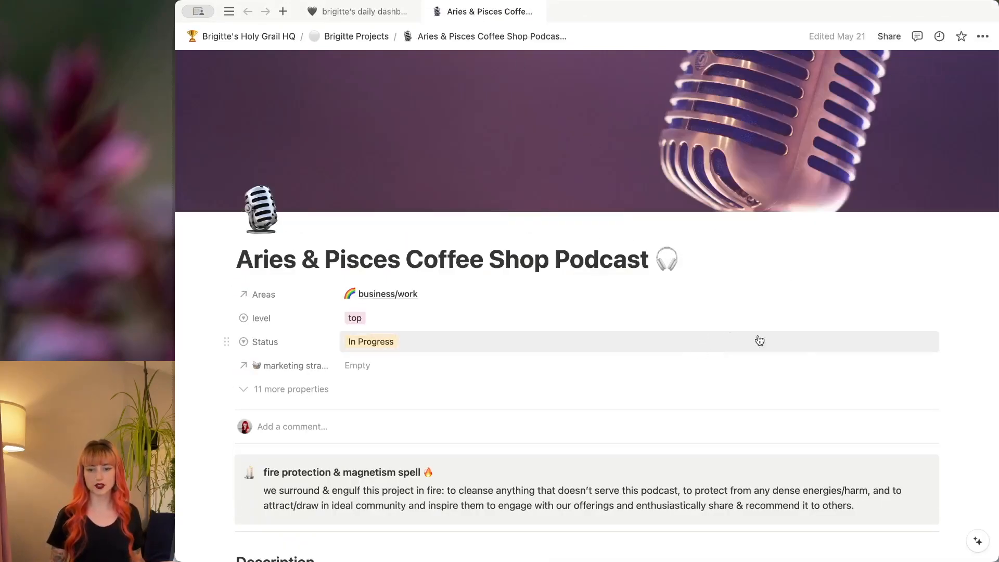
mouse_move(451, 120)
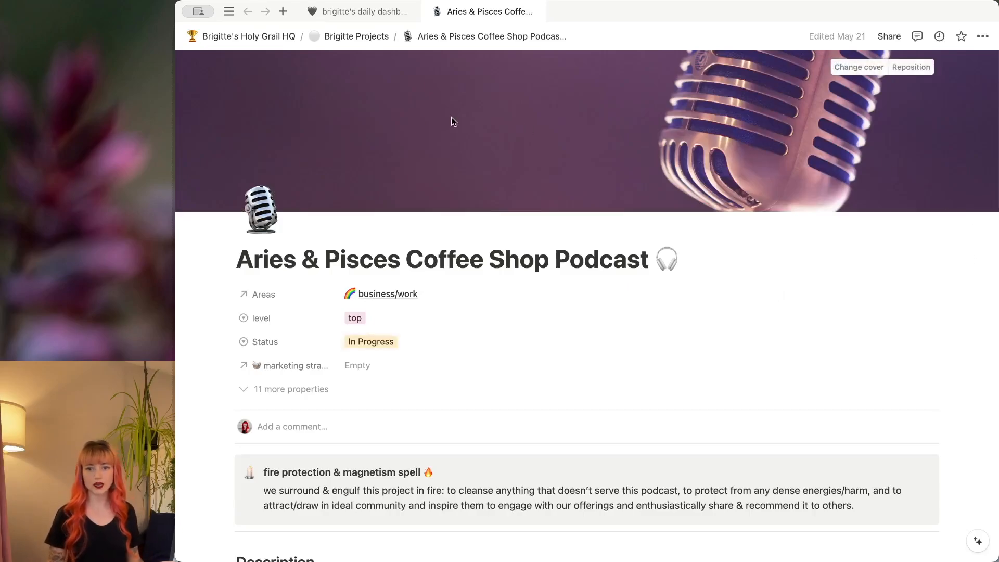
mouse_move(345, 45)
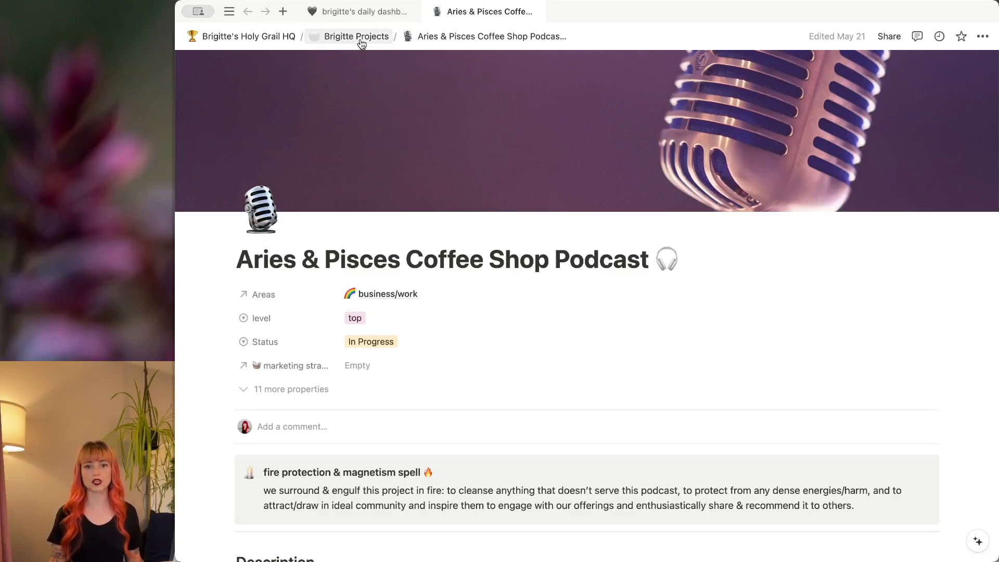
mouse_move(336, 168)
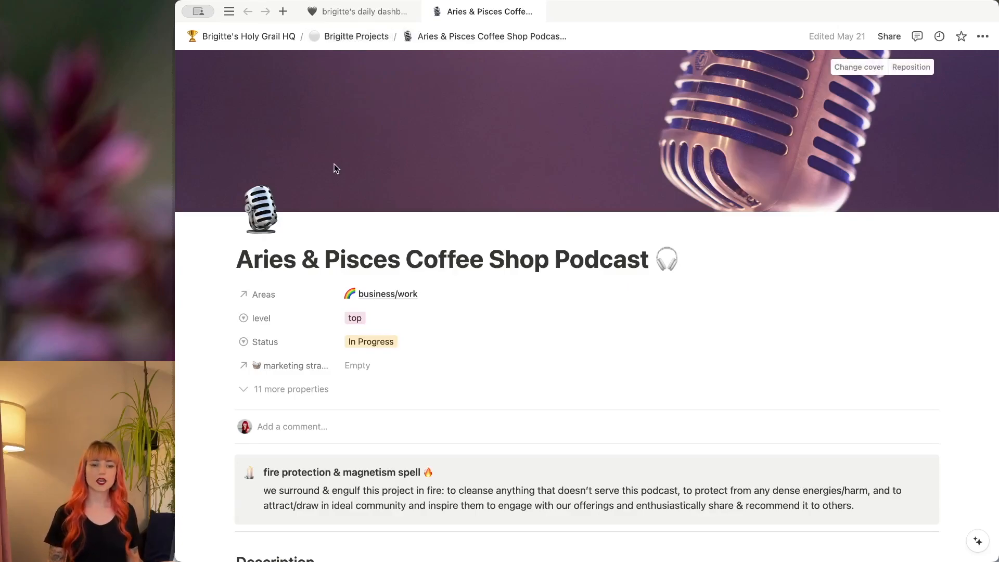
mouse_move(456, 326)
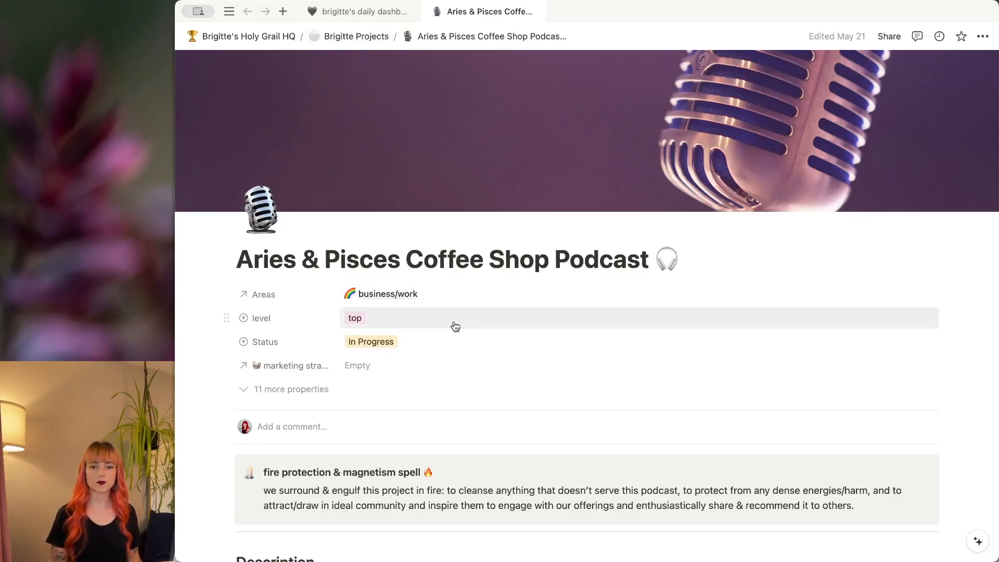
mouse_move(468, 316)
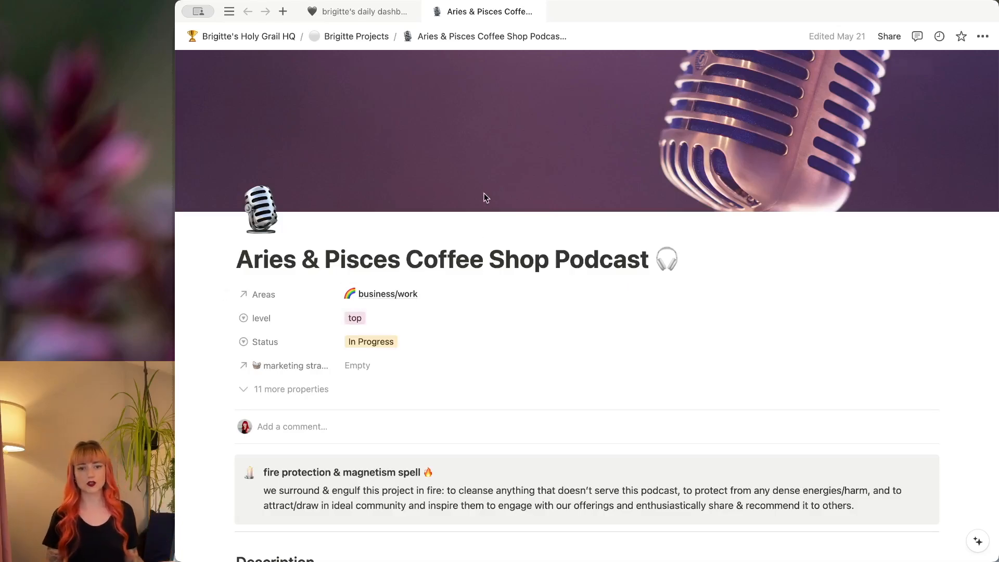
mouse_move(541, 342)
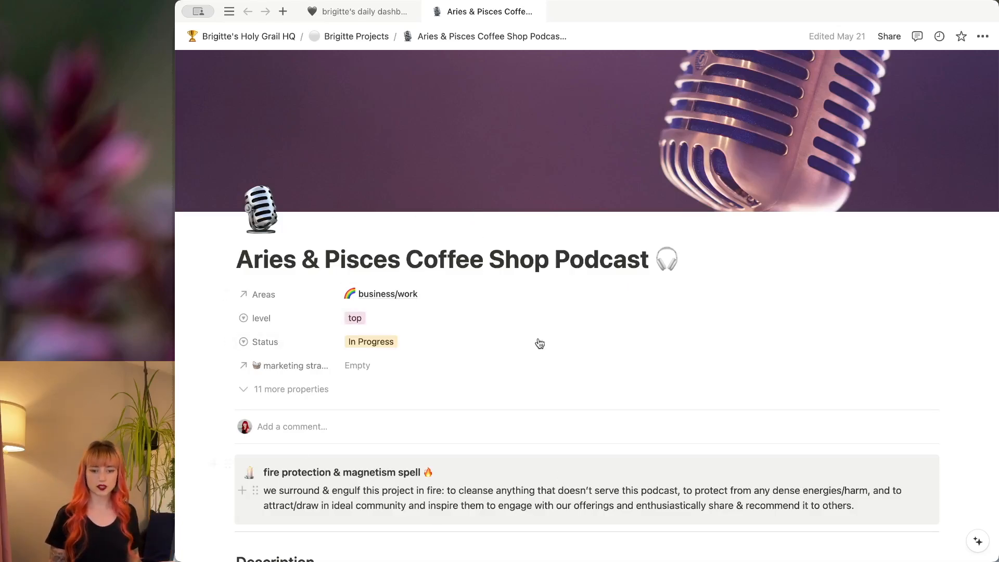
mouse_move(277, 392)
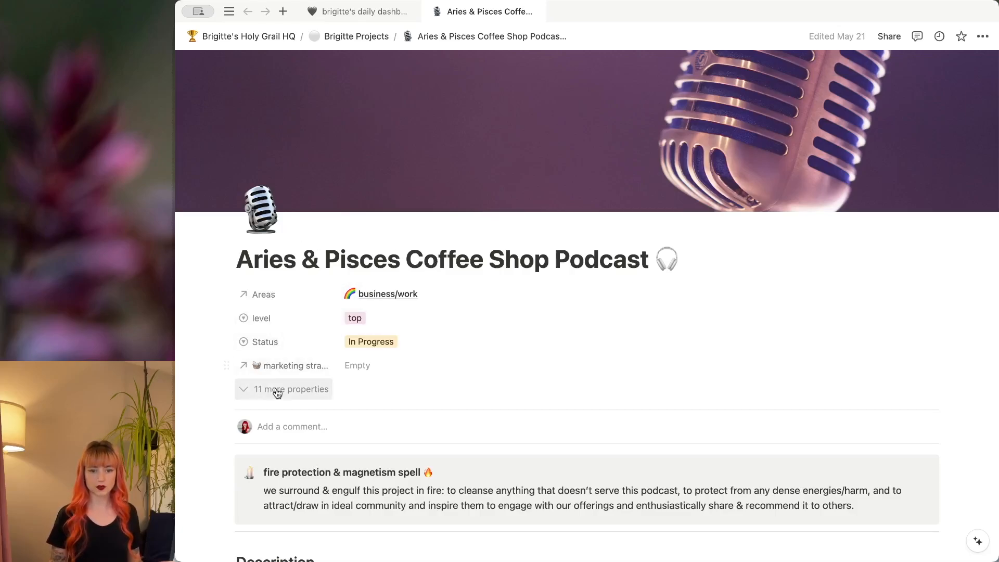
scroll("down", 3)
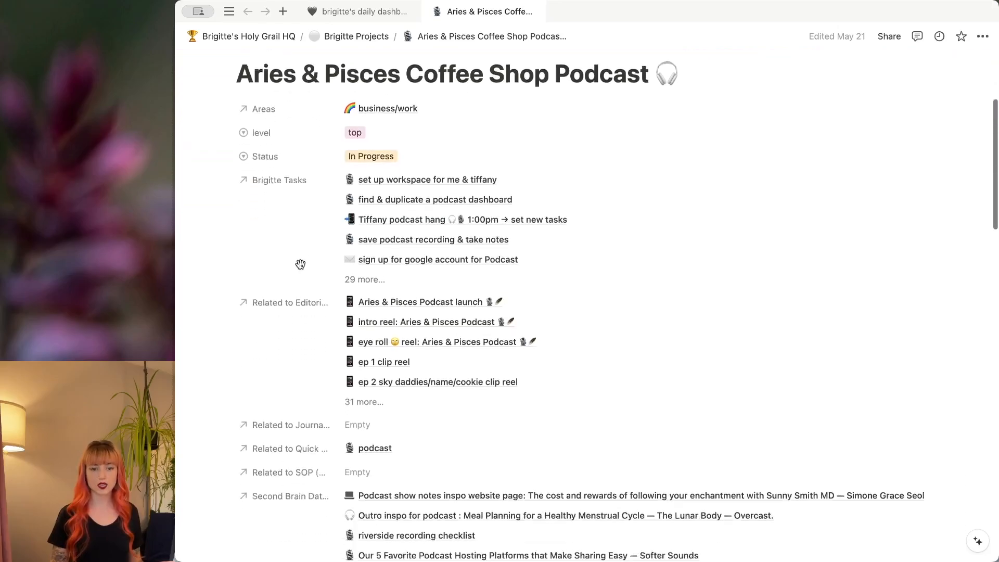
scroll("down", 3)
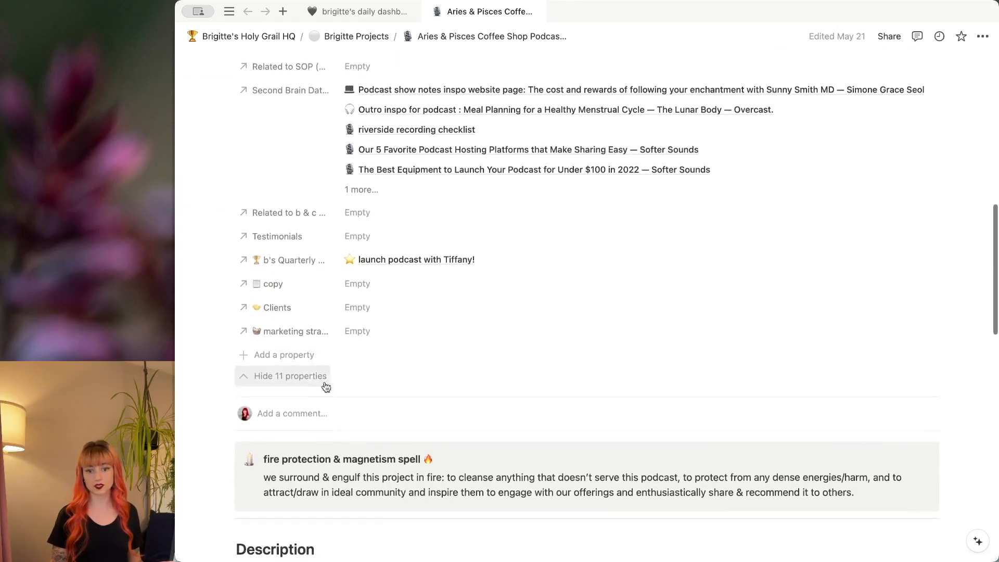
scroll("up", 3)
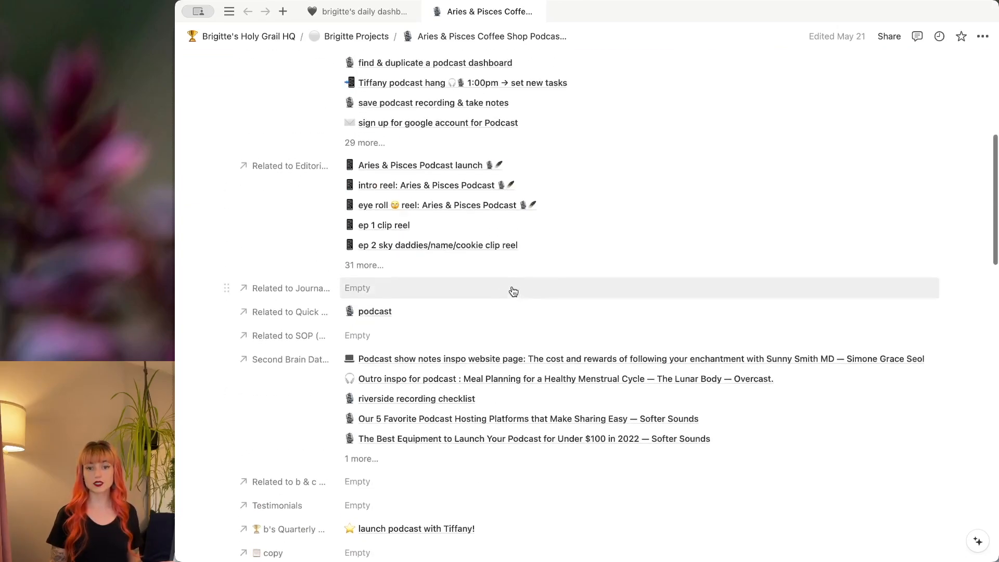
scroll("up", 3)
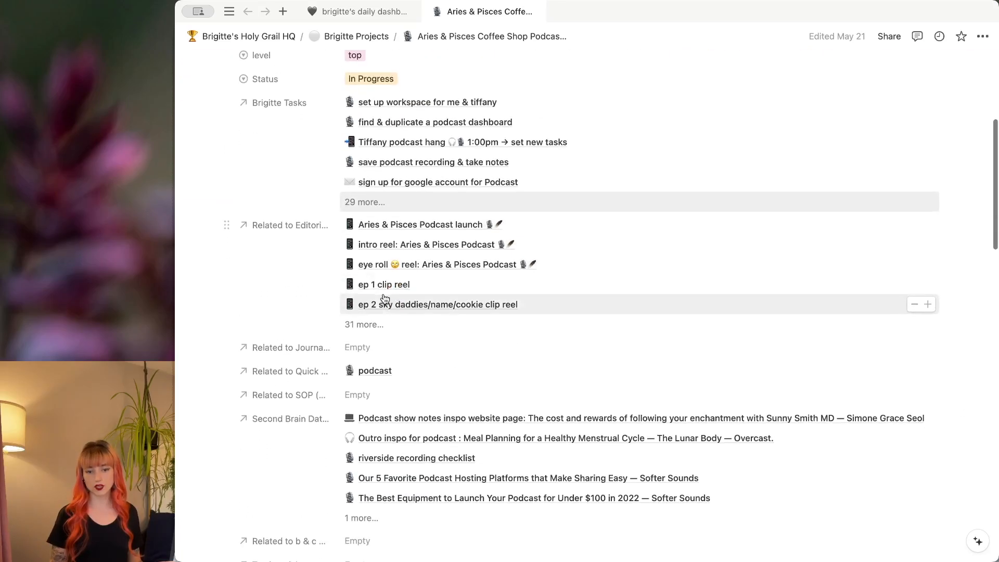
scroll("down", 3)
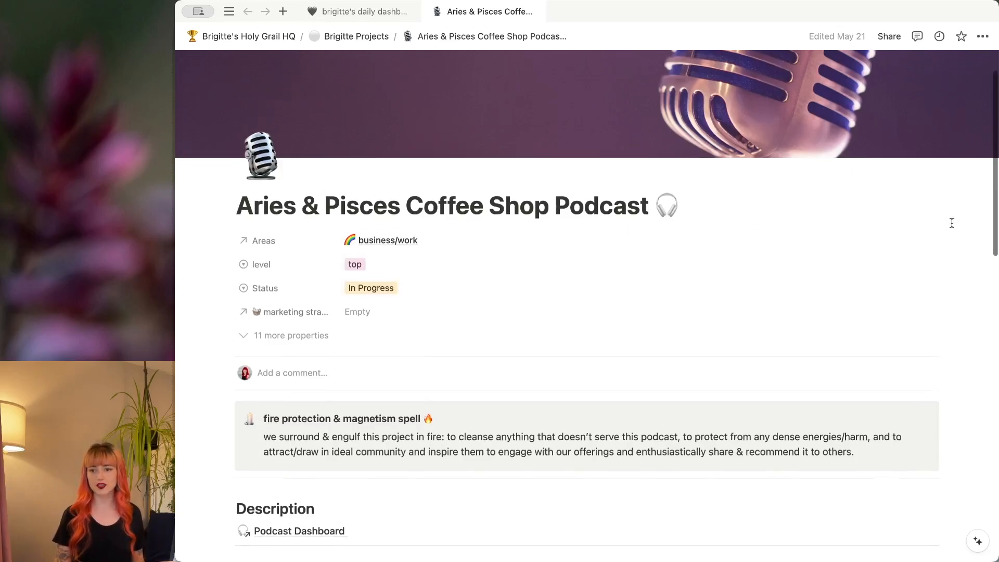
Step: Scroll the podcast page past its properties to the spell callout, related info toggles and Brigitte Tasks views
scroll("down", 3)
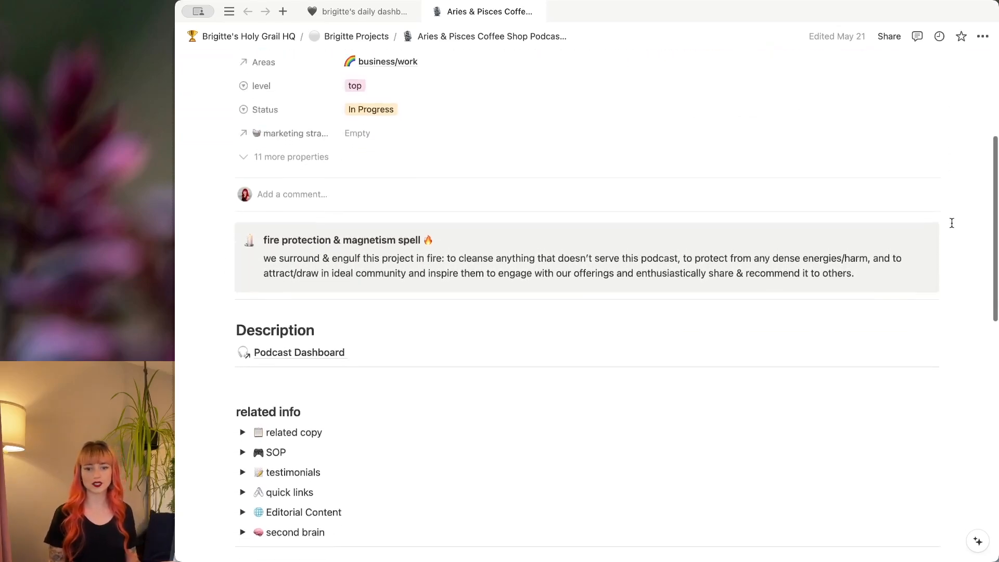
scroll("down", 3)
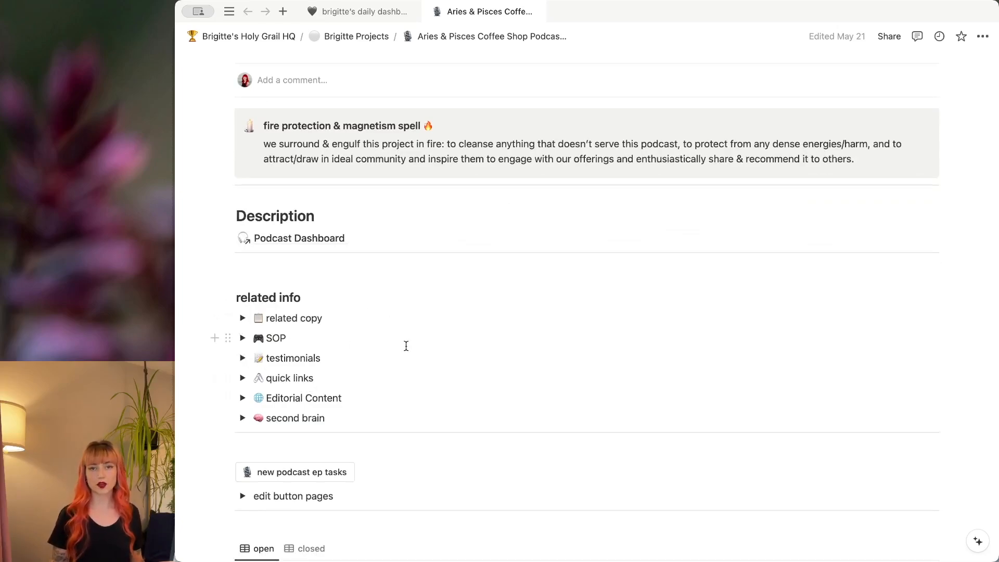
mouse_move(406, 360)
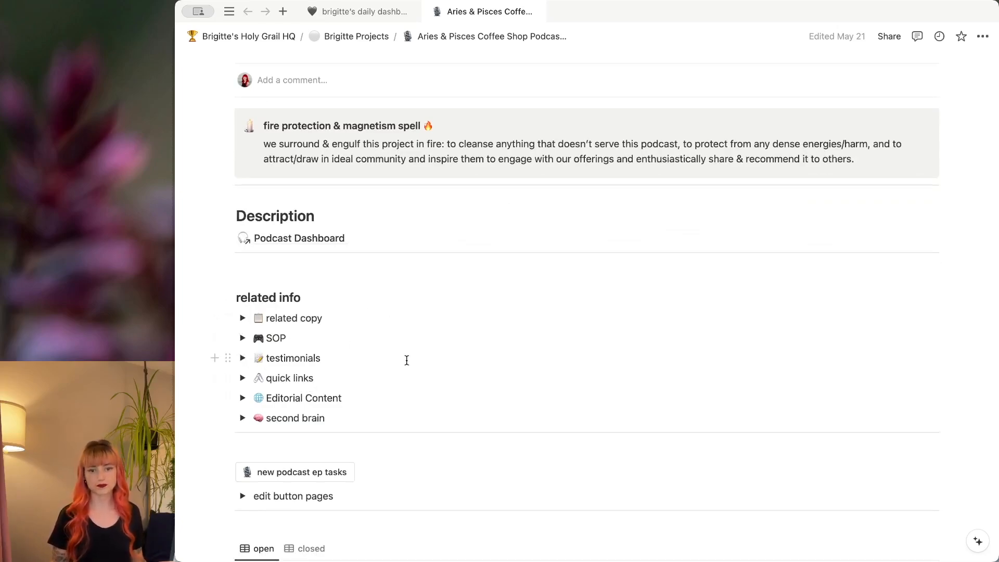
scroll("up", 3)
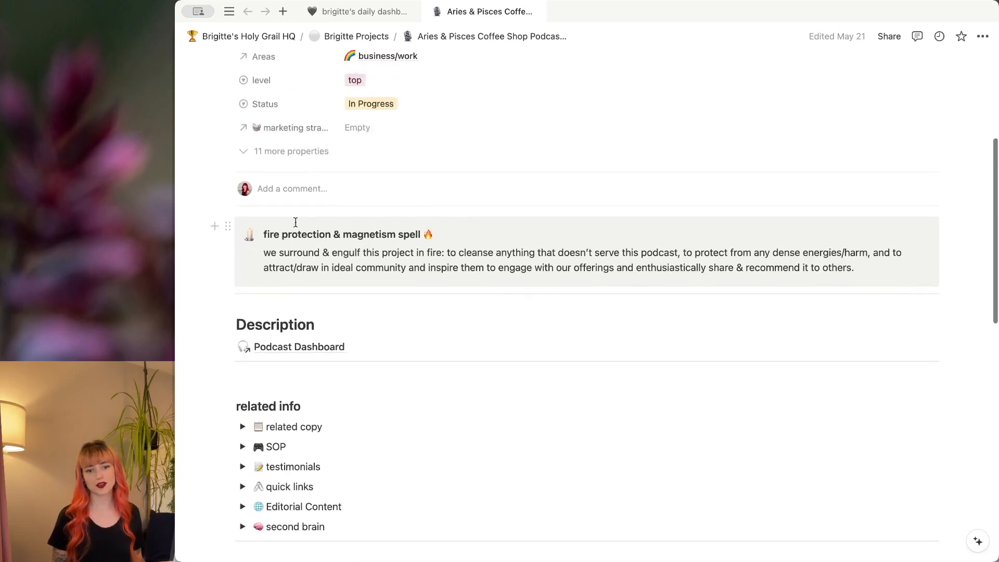
mouse_move(488, 240)
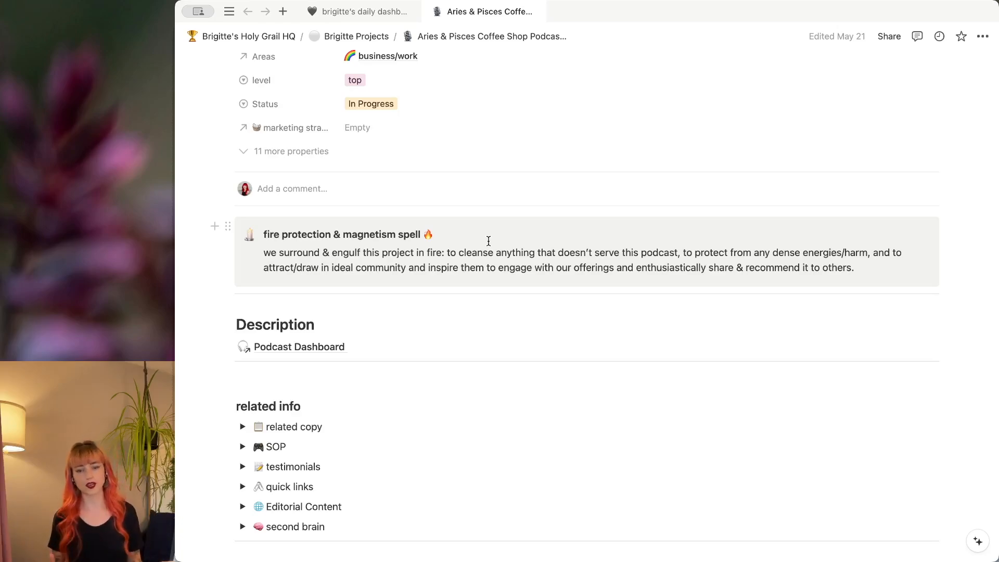
mouse_move(484, 248)
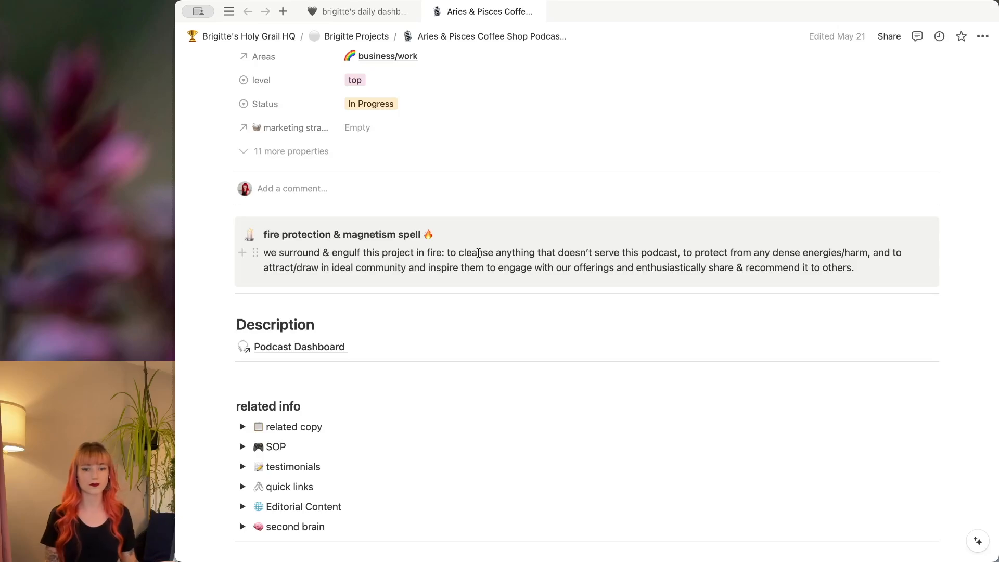
scroll("down", 3)
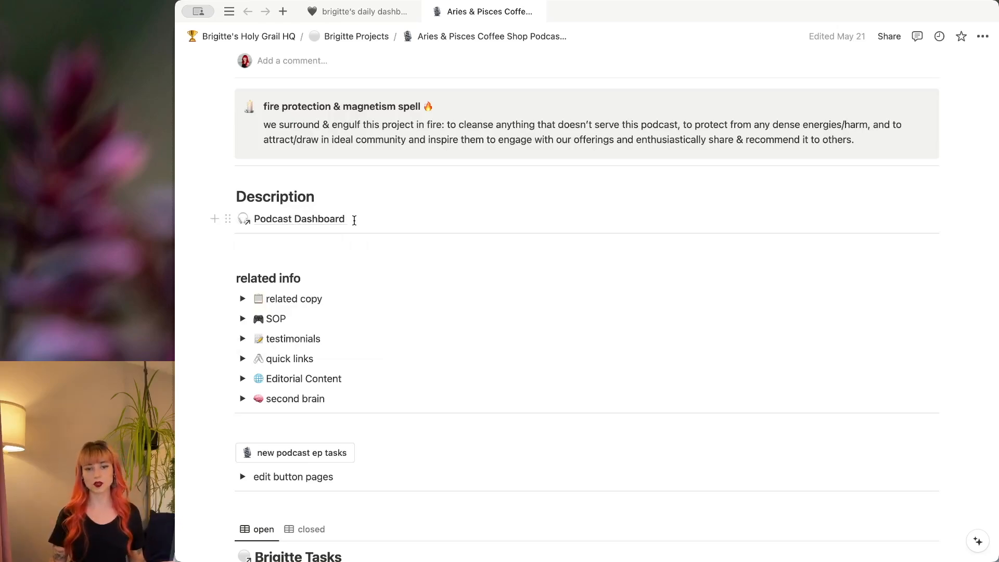
mouse_move(299, 218)
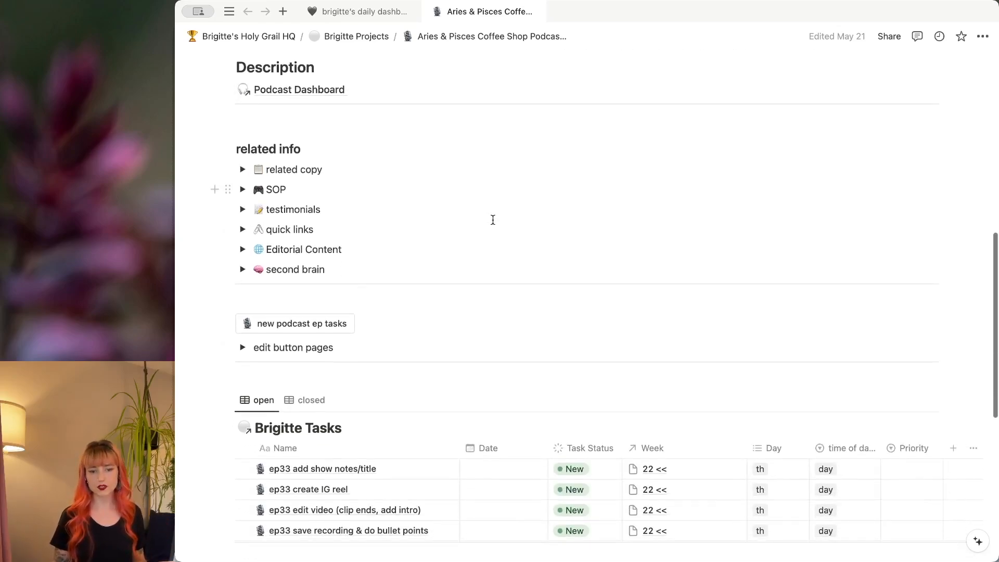
mouse_move(395, 236)
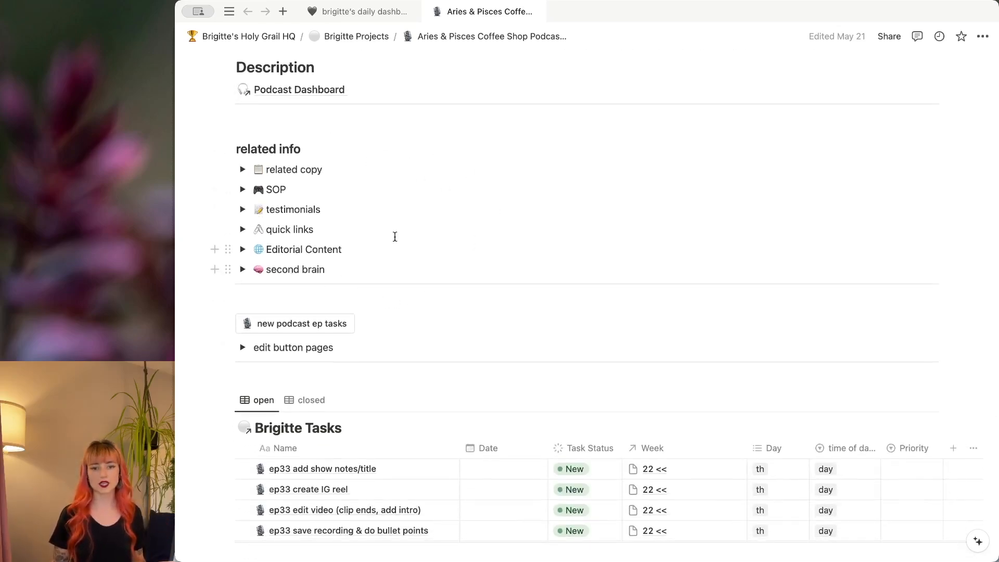
mouse_move(250, 175)
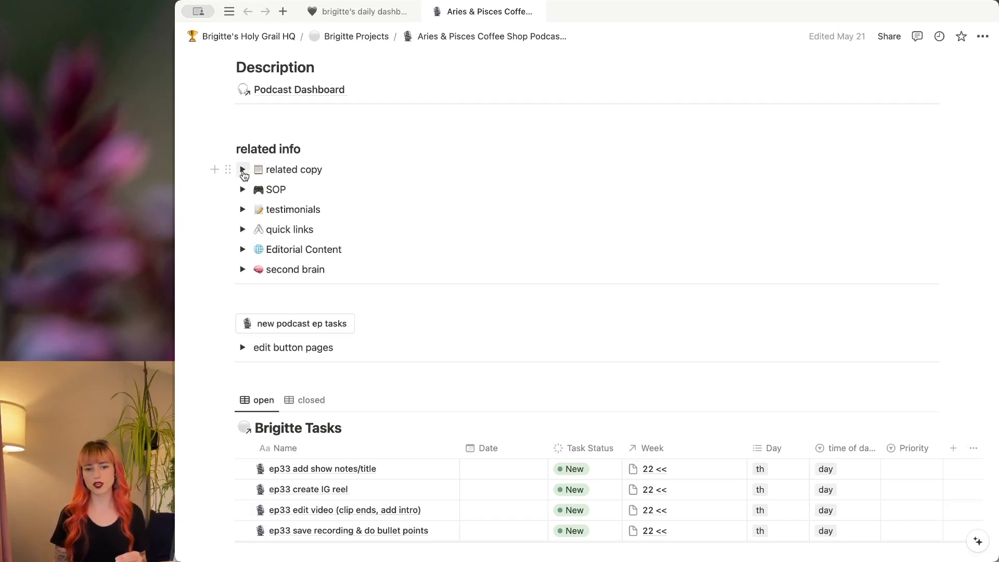
left_click(243, 170)
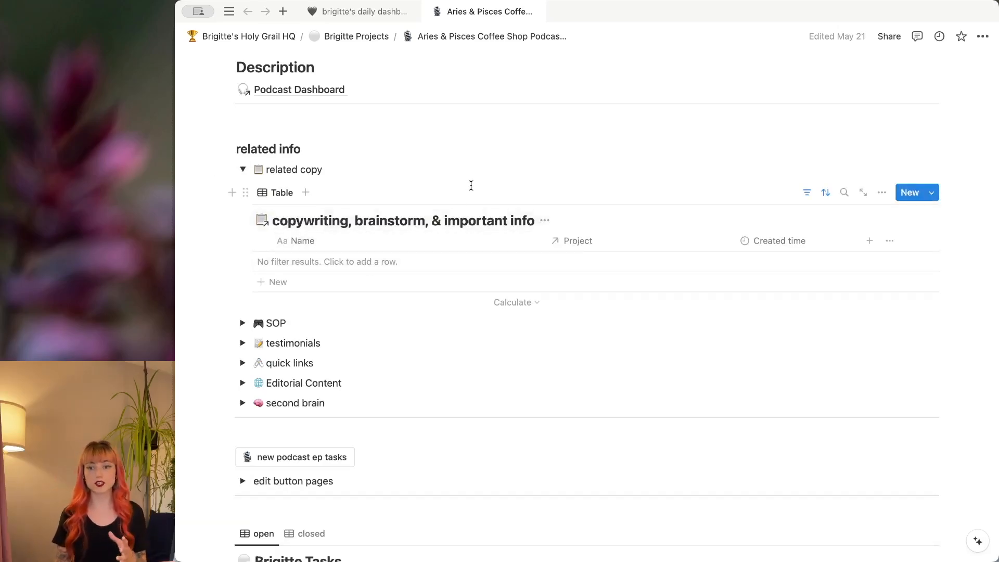
mouse_move(457, 186)
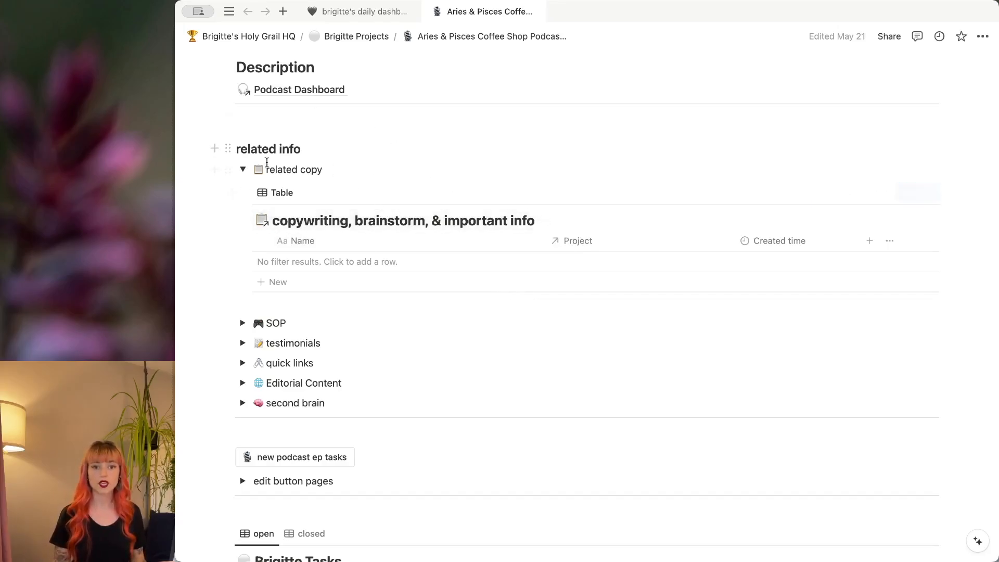
left_click(242, 169)
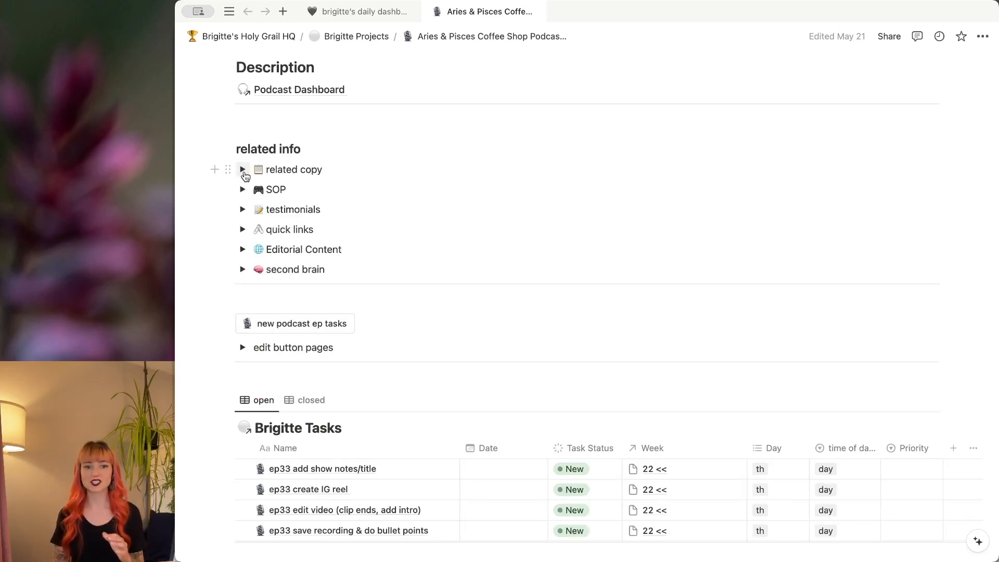
mouse_move(245, 189)
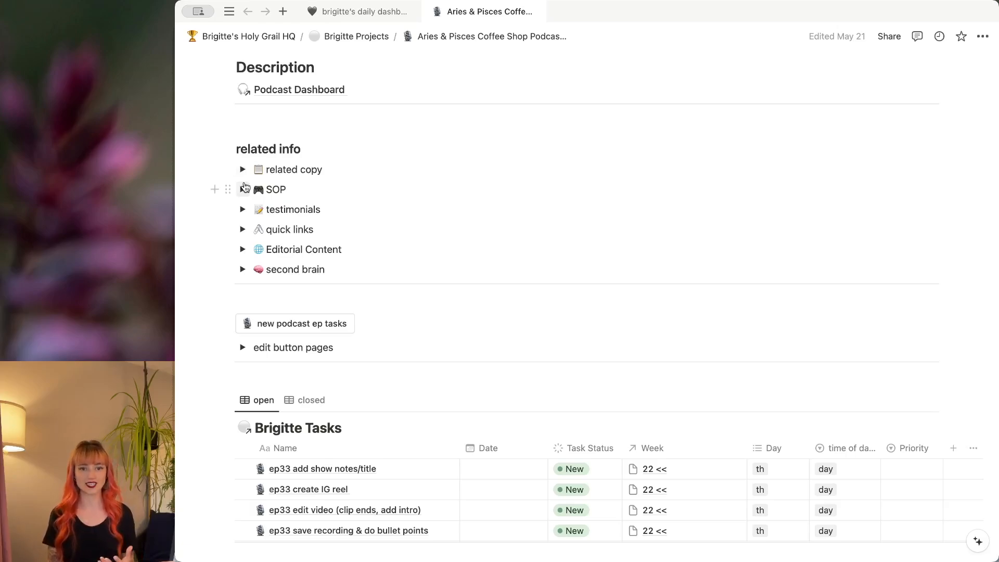
mouse_move(248, 171)
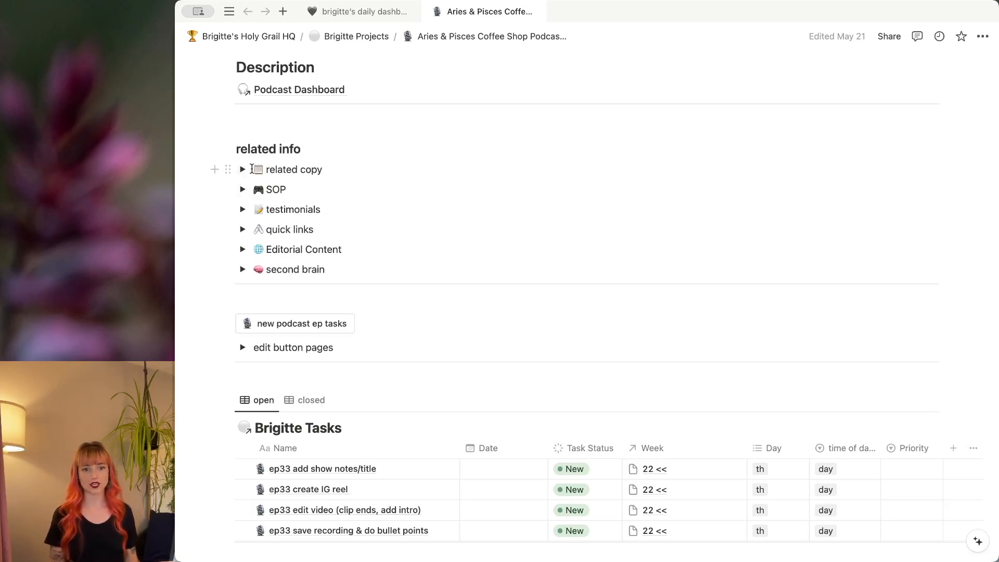
left_click(243, 189)
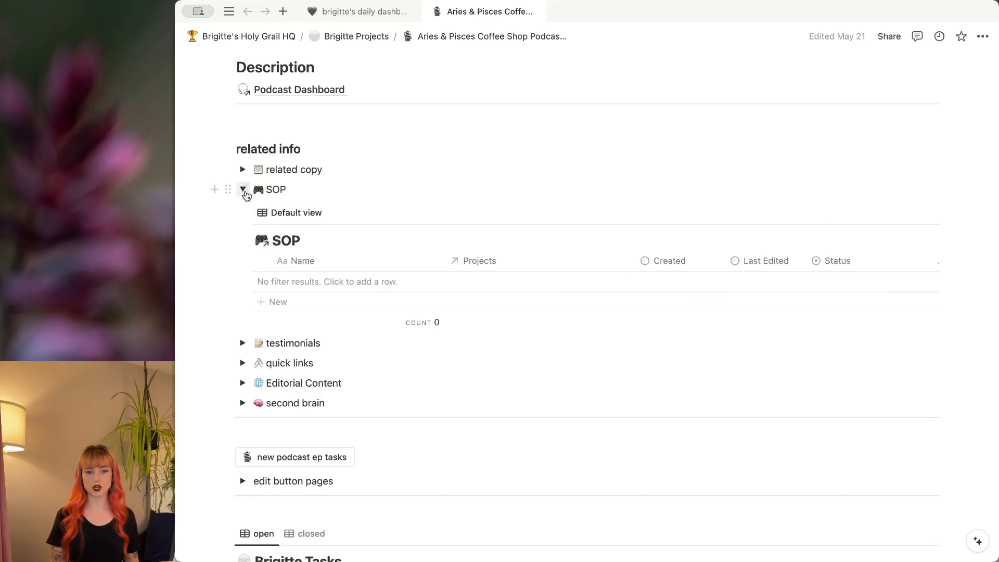
left_click(242, 190)
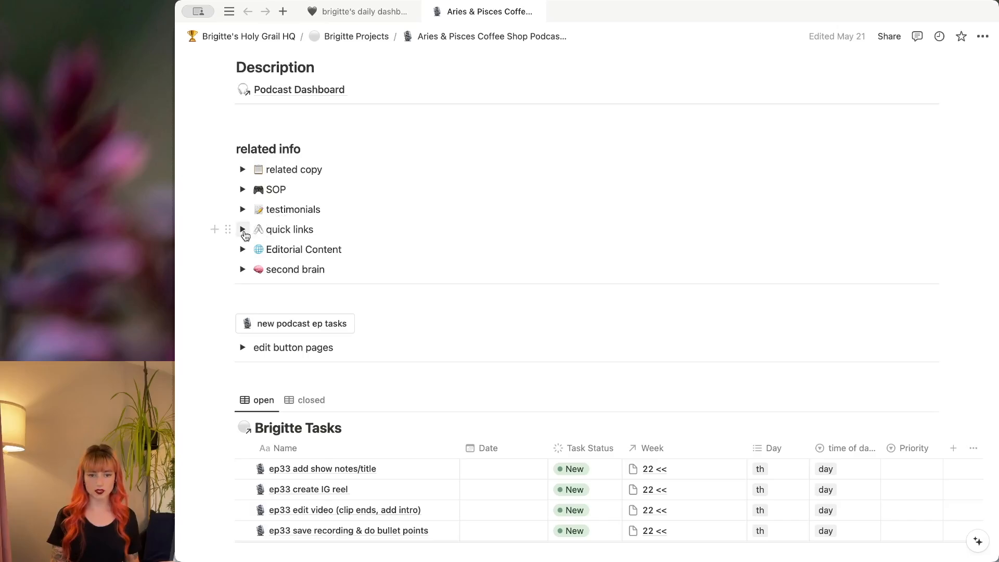
left_click(242, 229)
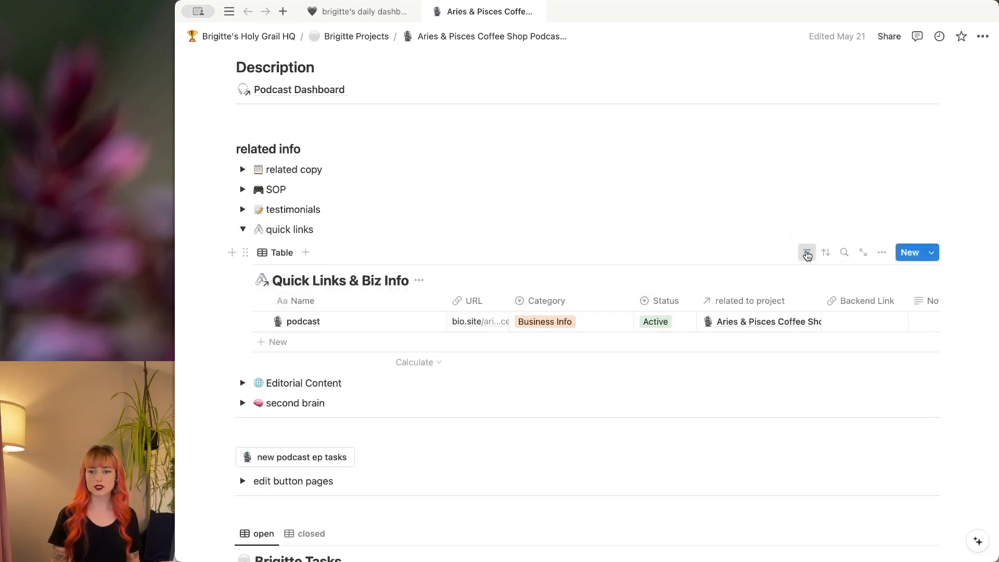
left_click(806, 252)
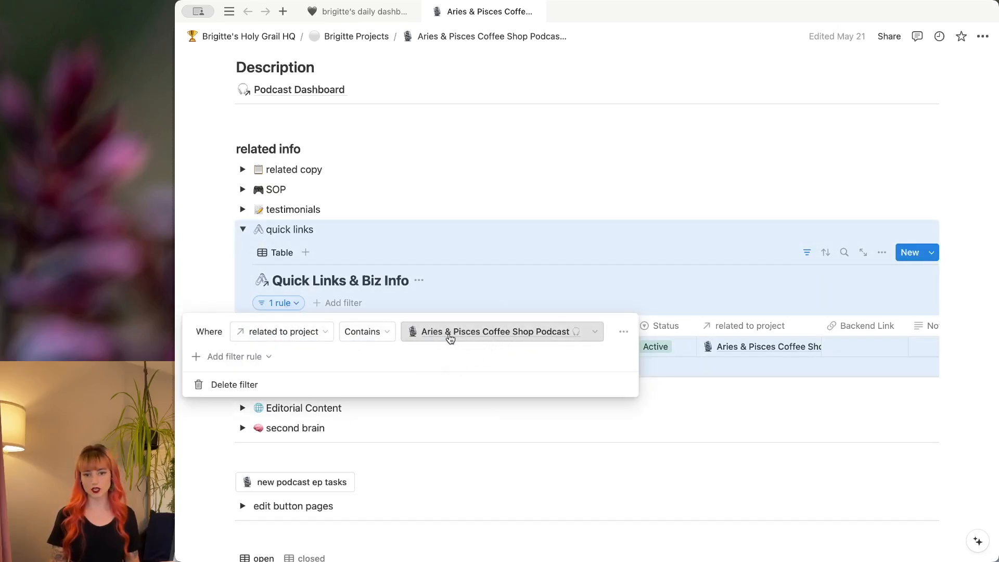
left_click(432, 231)
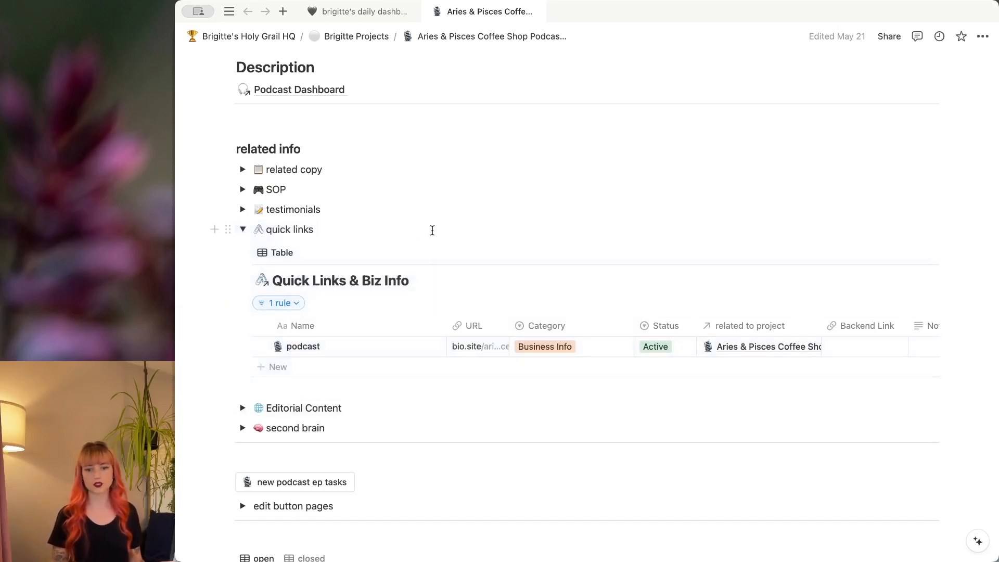
left_click(243, 229)
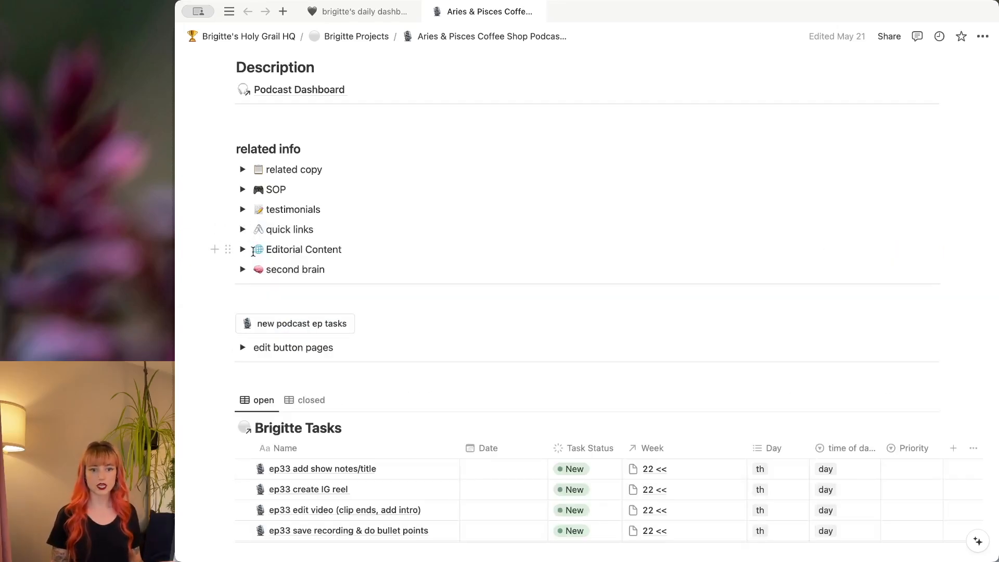
left_click(243, 249)
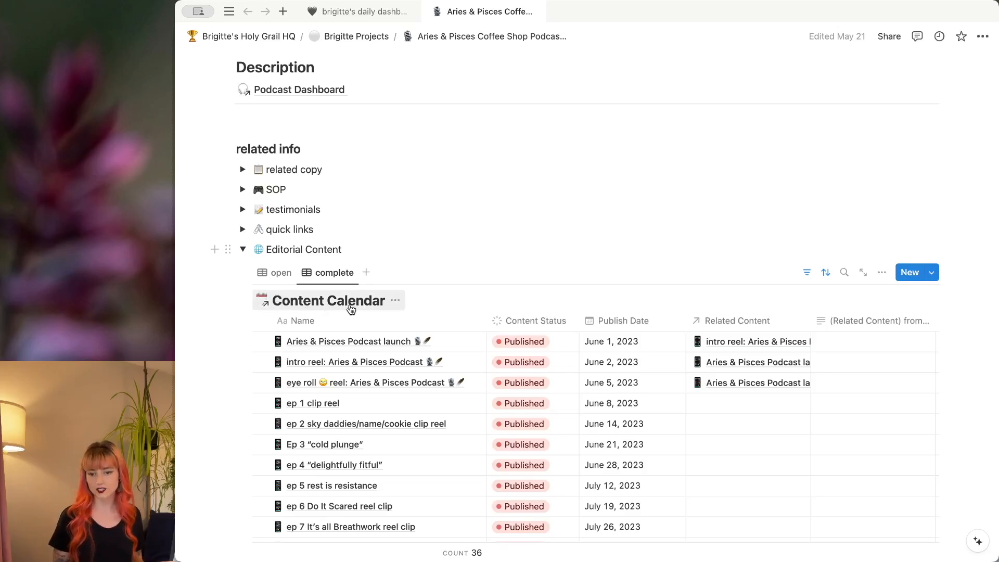
scroll("down", 3)
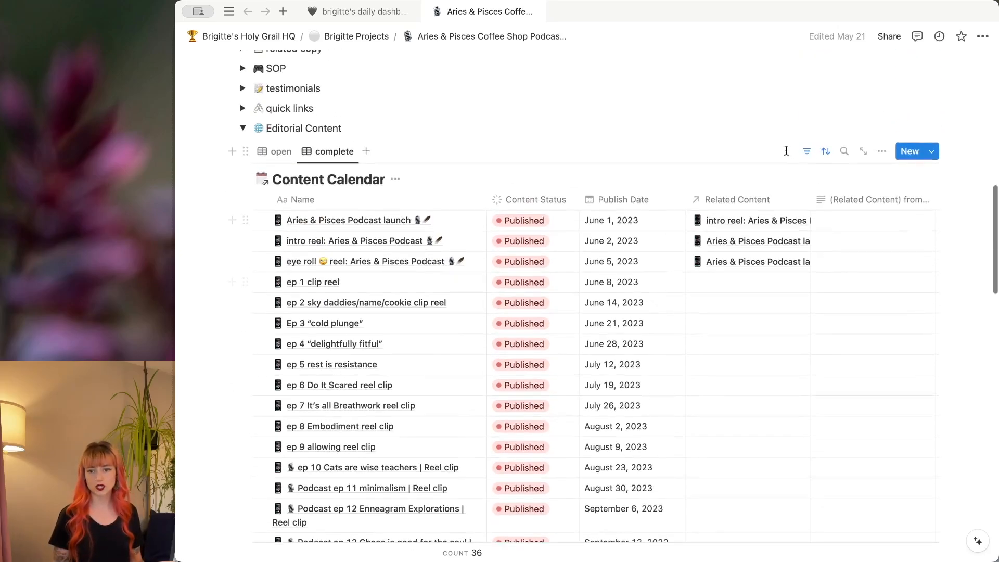
left_click(805, 151)
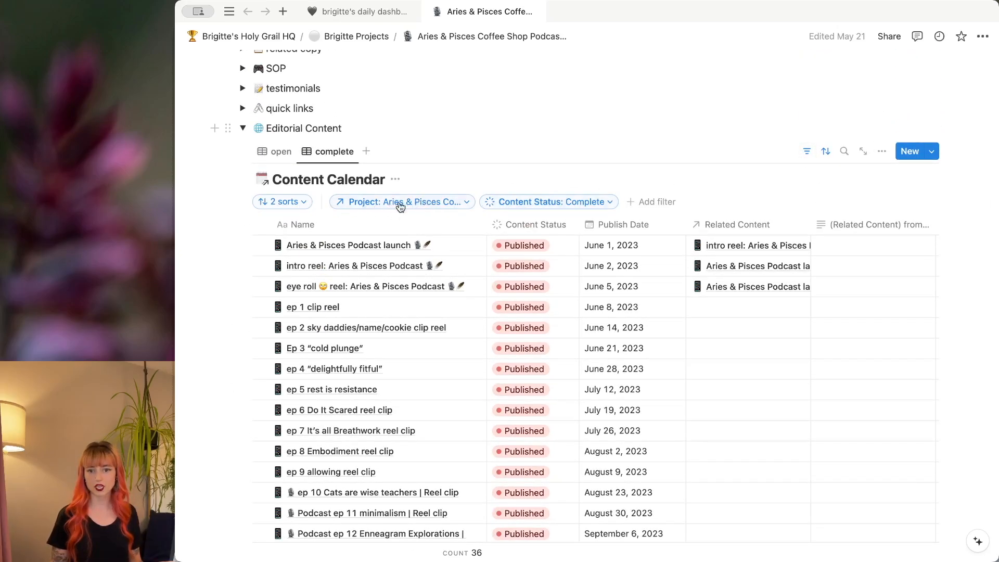
mouse_move(450, 286)
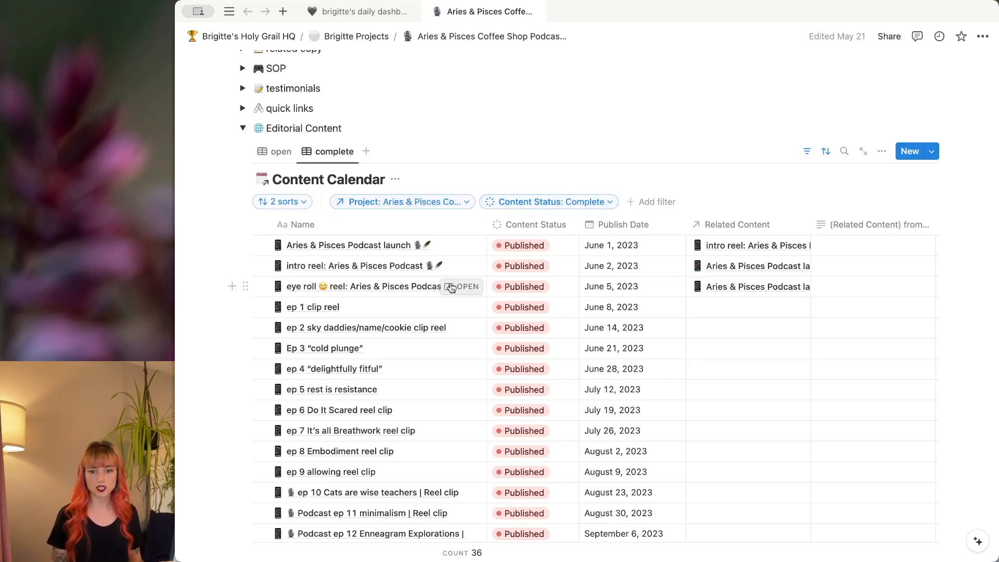
scroll("down", 3)
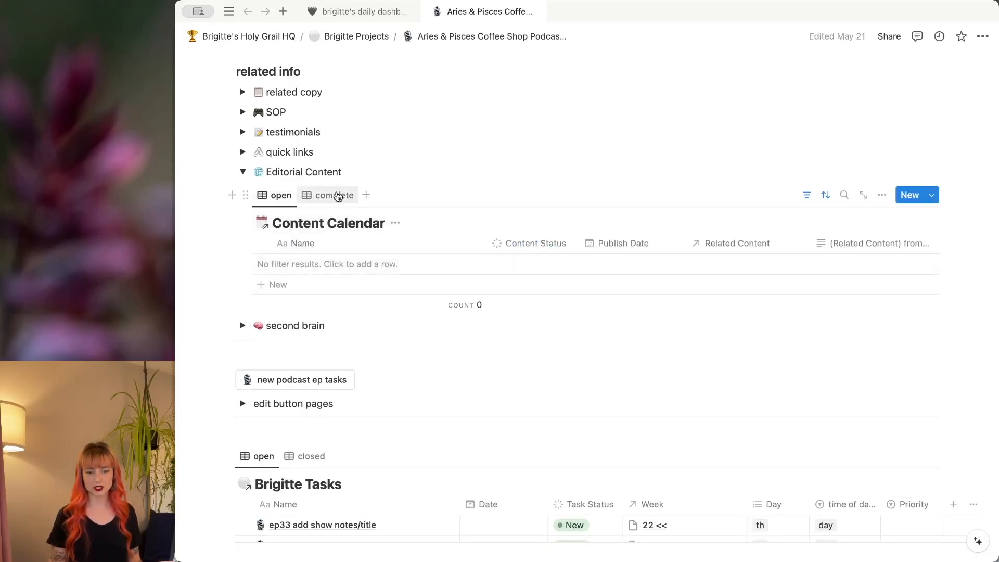
left_click(243, 172)
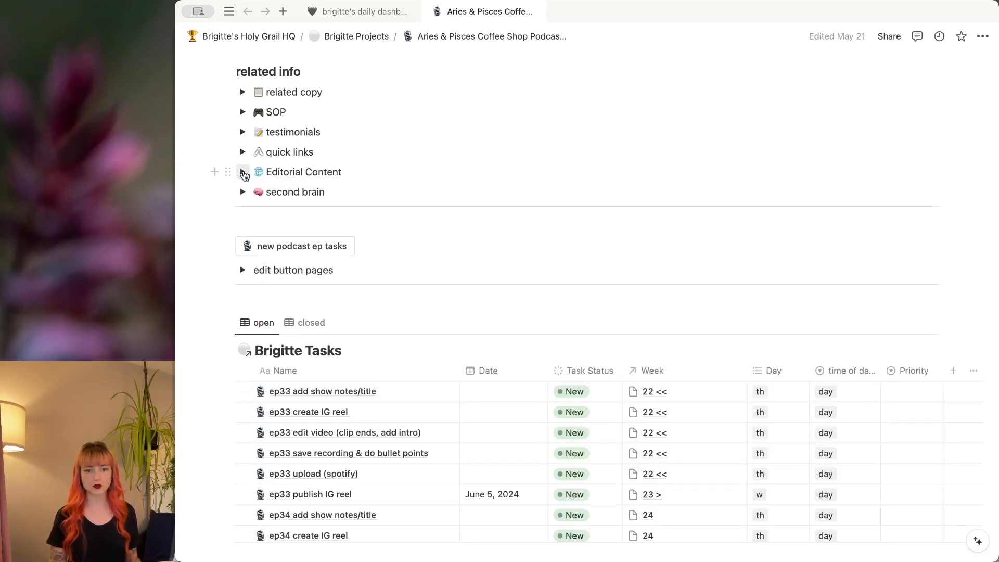
left_click(242, 192)
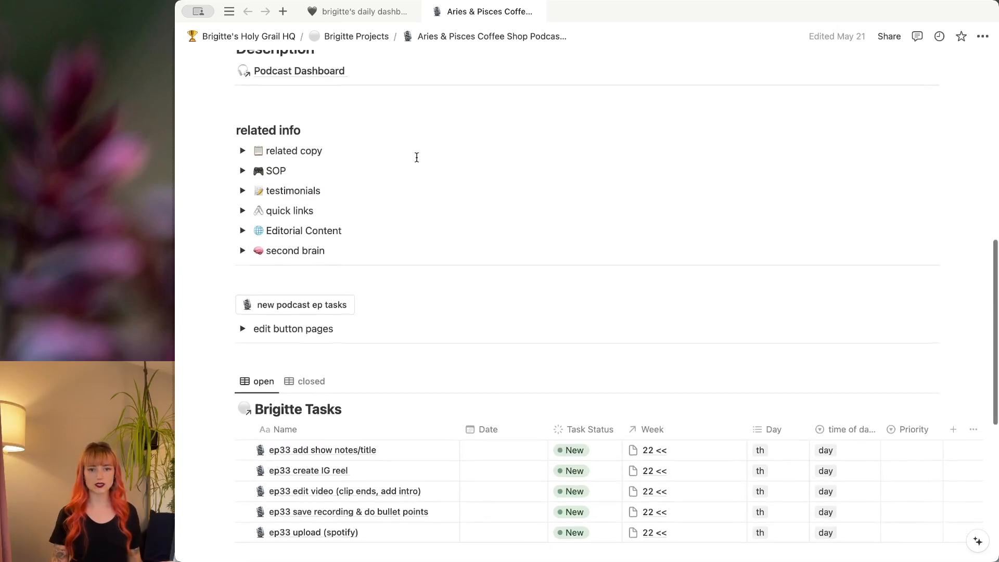
Step: Reveal the Brigitte Tasks filters: this podcast project with To-do or In progress status
scroll("up", 3)
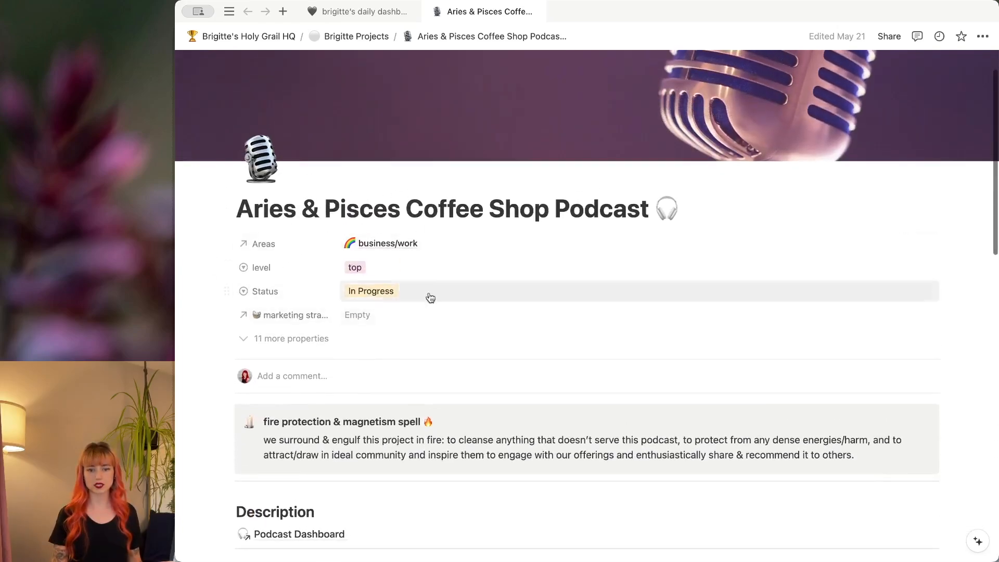
scroll("down", 3)
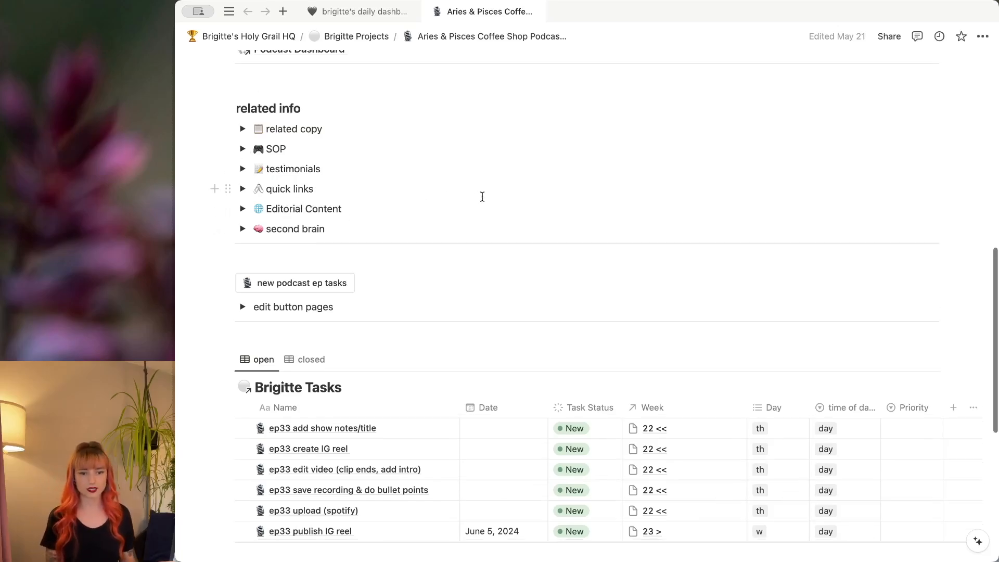
scroll("down", 3)
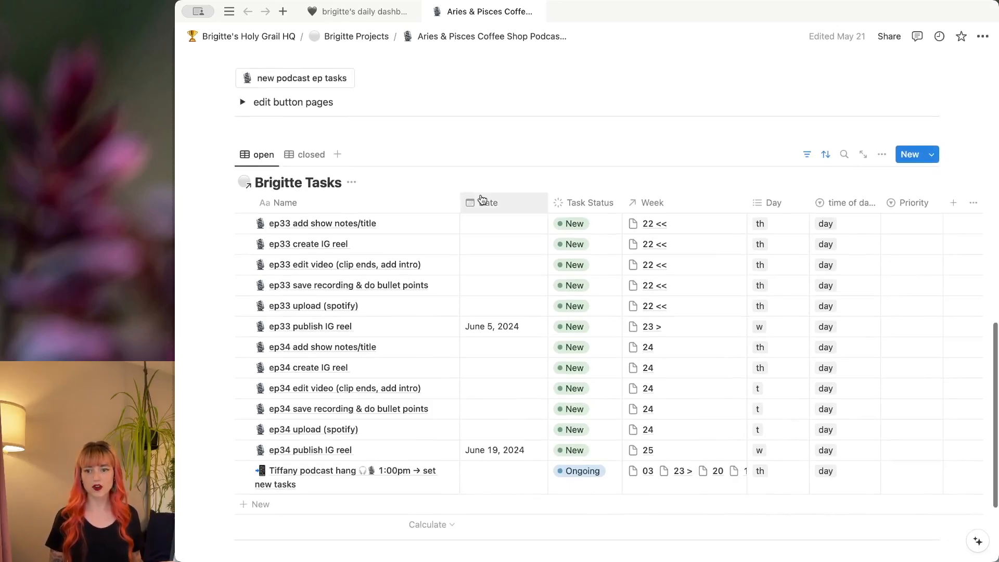
mouse_move(488, 203)
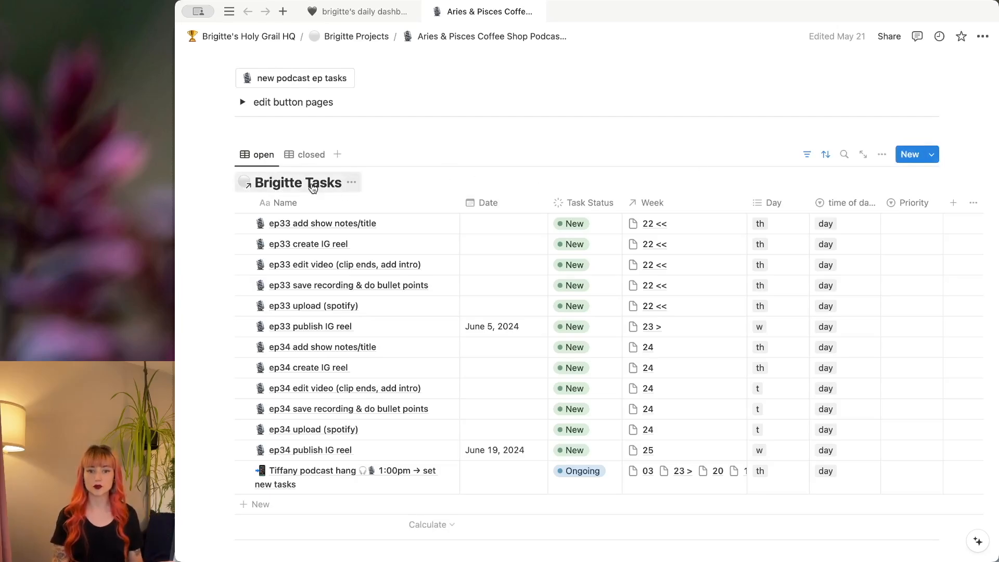
left_click(807, 154)
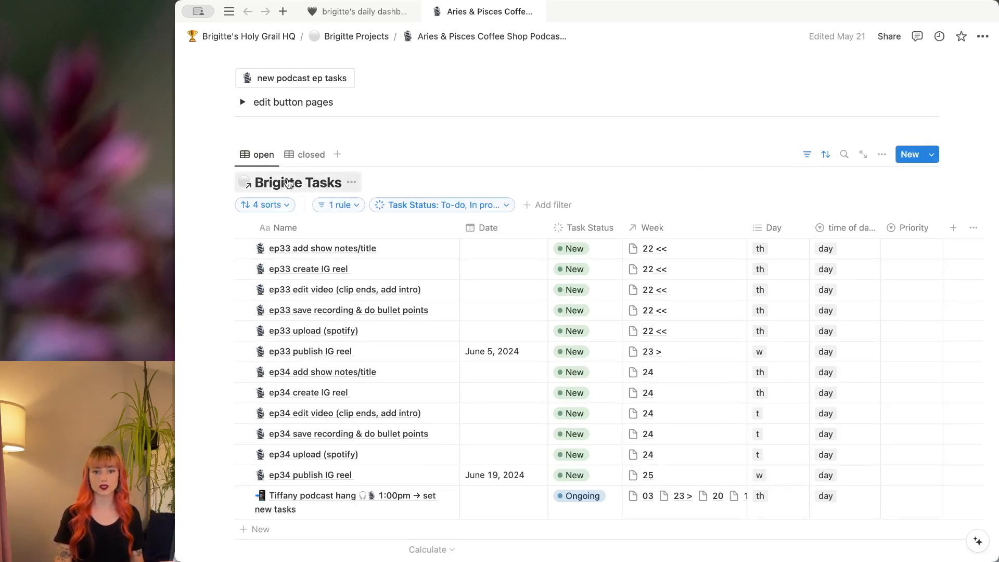
mouse_move(330, 189)
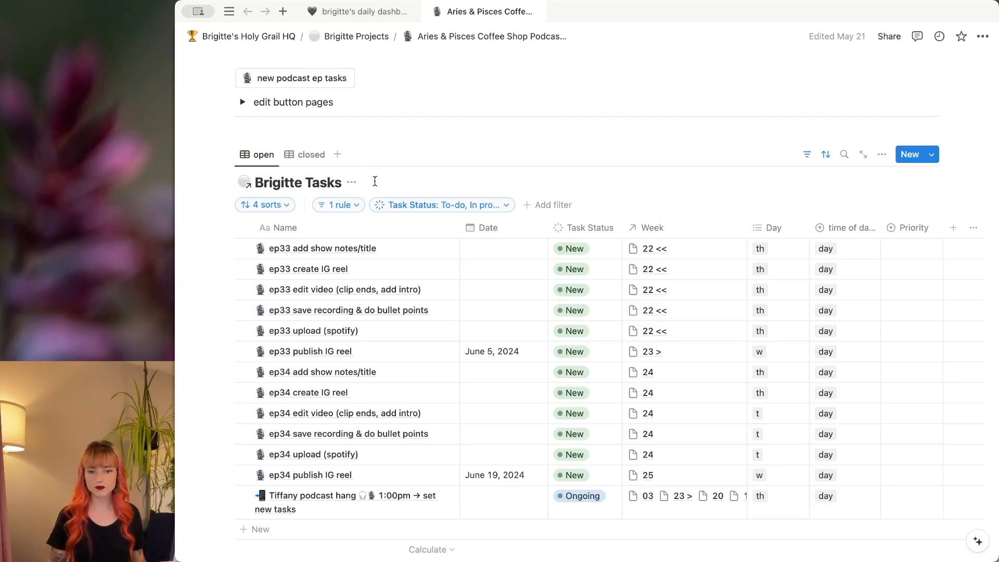
left_click(339, 205)
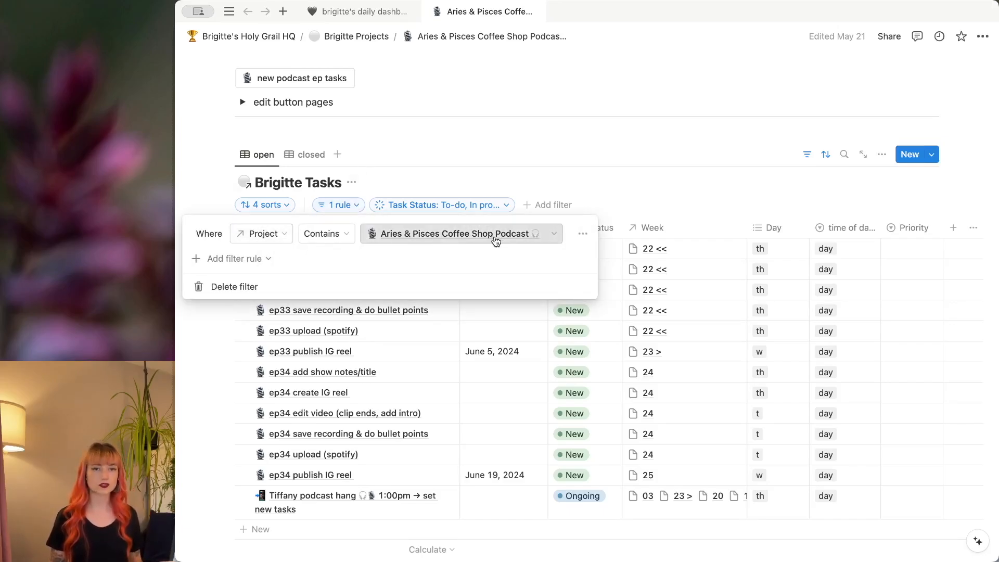
mouse_move(504, 181)
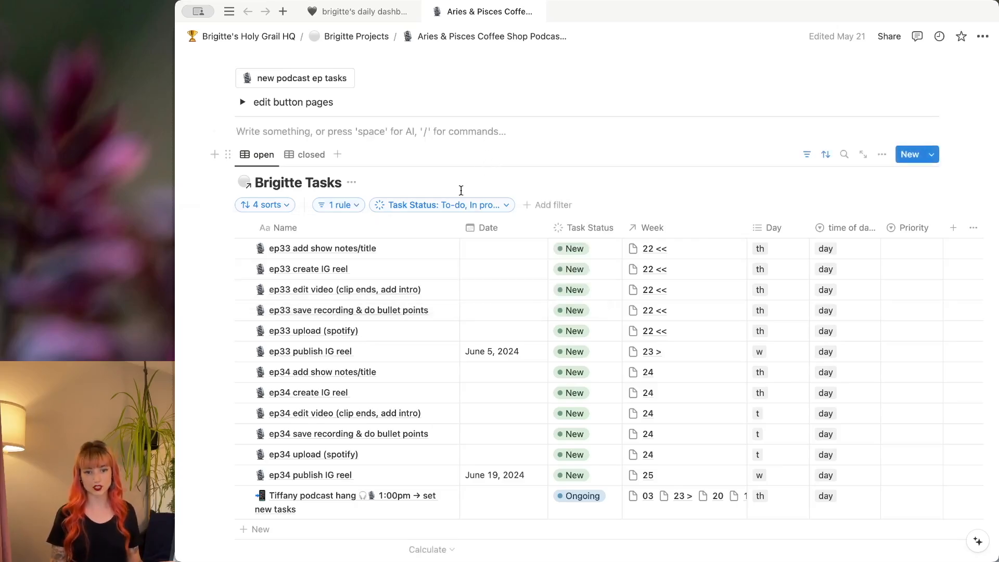
mouse_move(310, 154)
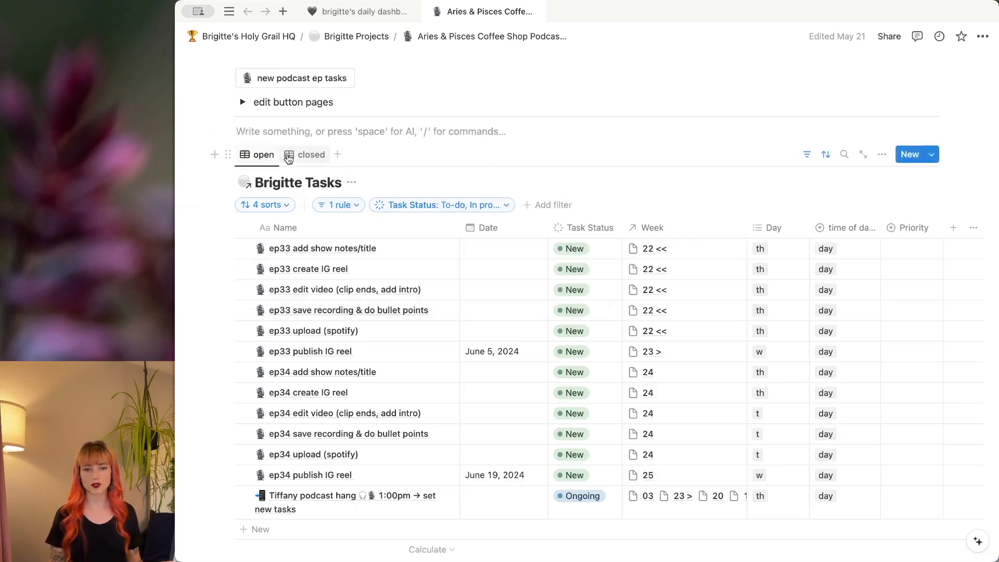
Step: Switch the Brigitte Tasks database to its closed tasks view
left_click(312, 154)
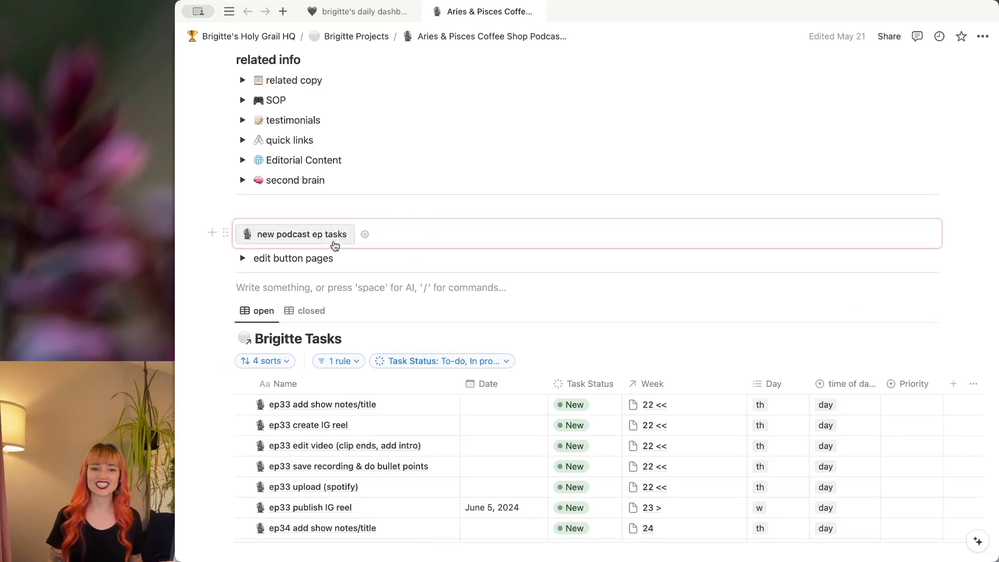
scroll("down", 3)
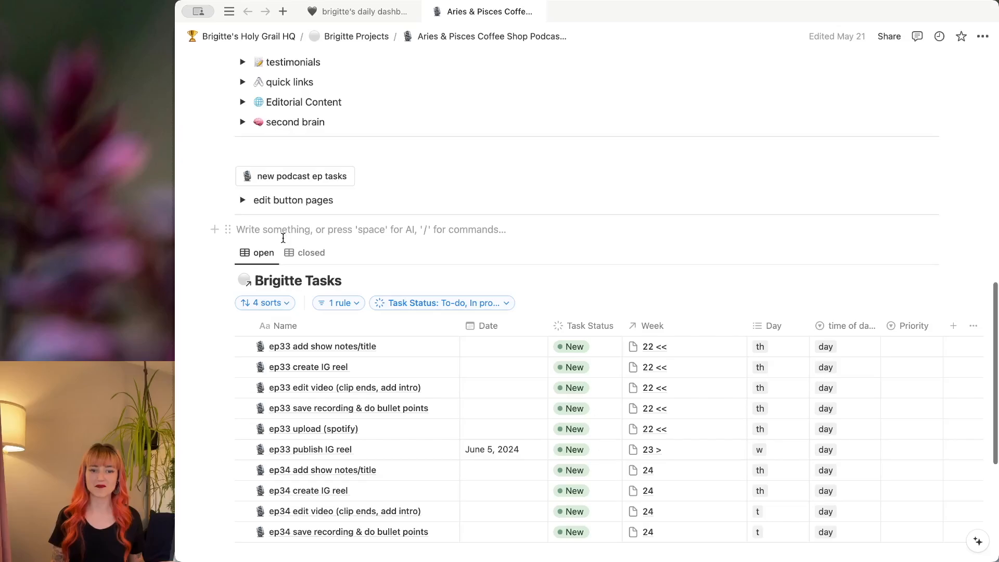
left_click(302, 176)
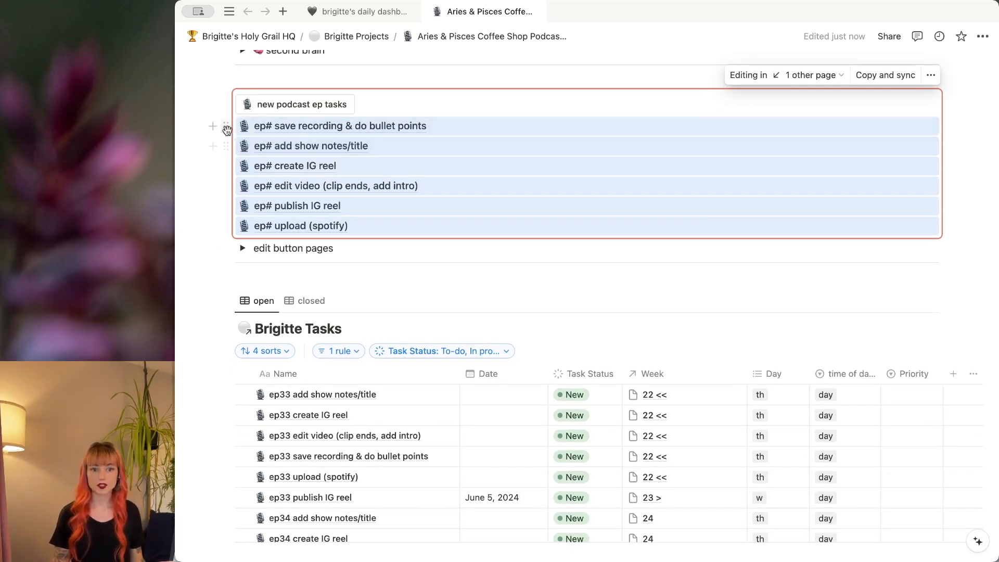
mouse_move(366, 403)
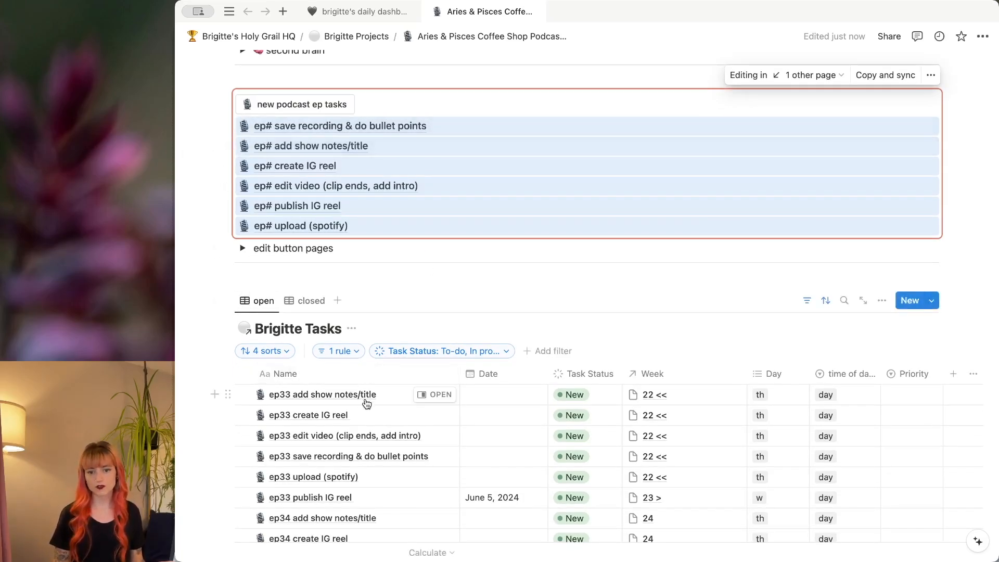
mouse_move(313, 185)
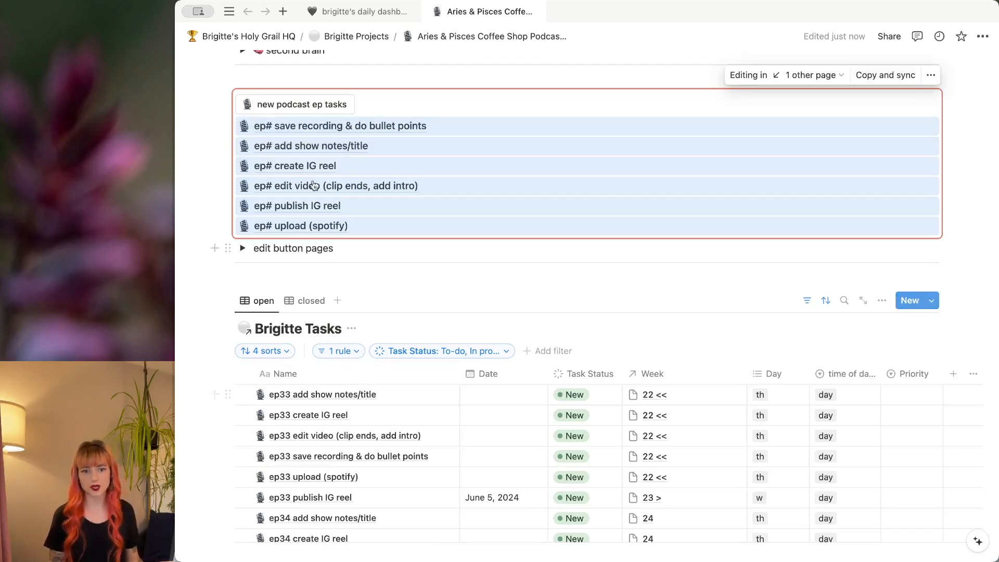
mouse_move(272, 226)
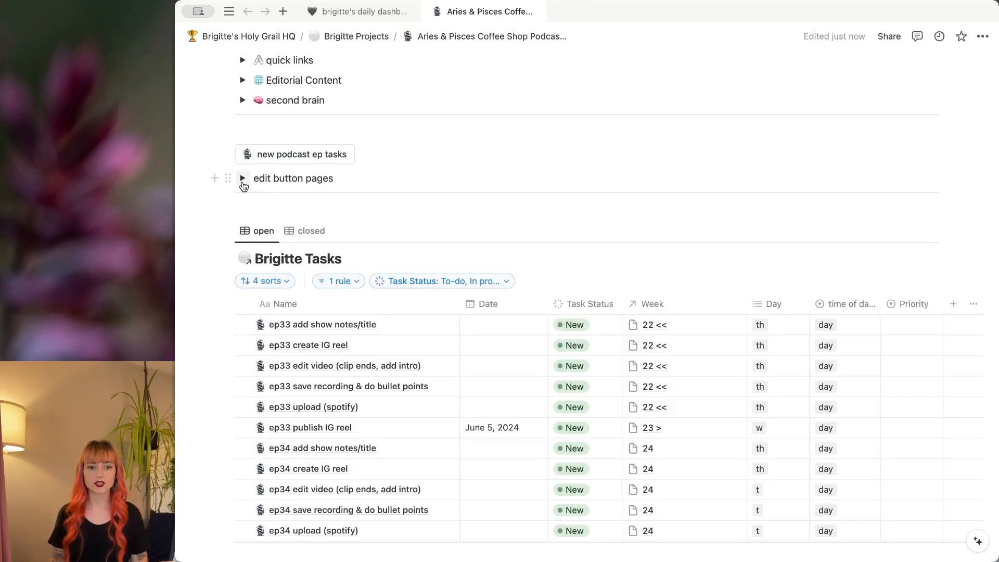
Step: Expand the edit button pages toggle and inspect the new podcast ep tasks button's Insert blocks steps
left_click(242, 178)
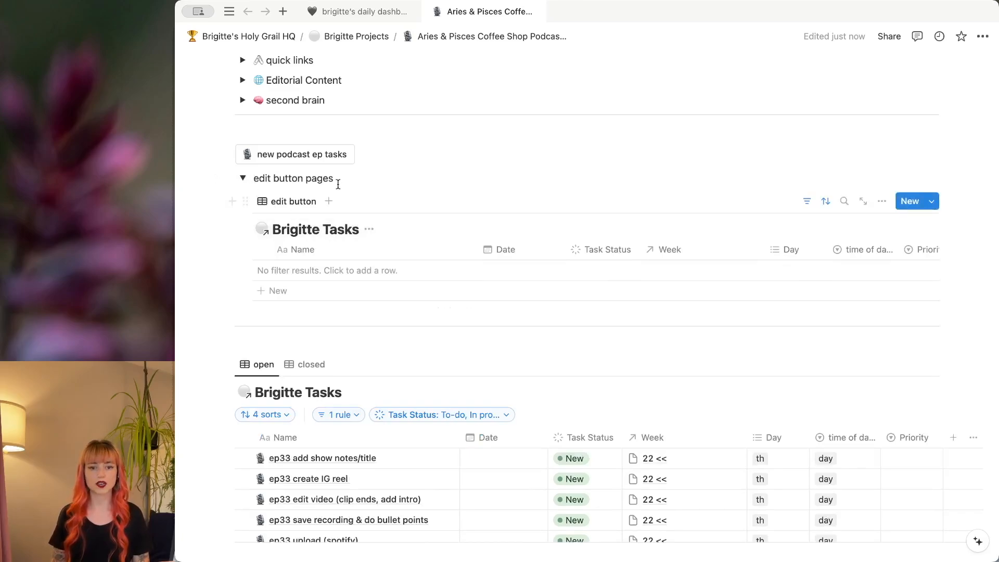
mouse_move(364, 157)
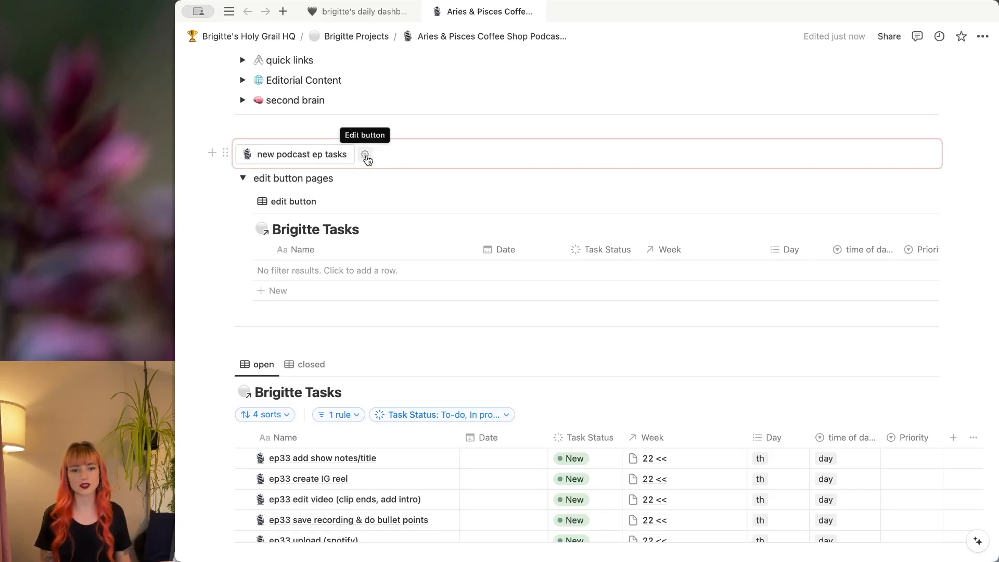
left_click(366, 157)
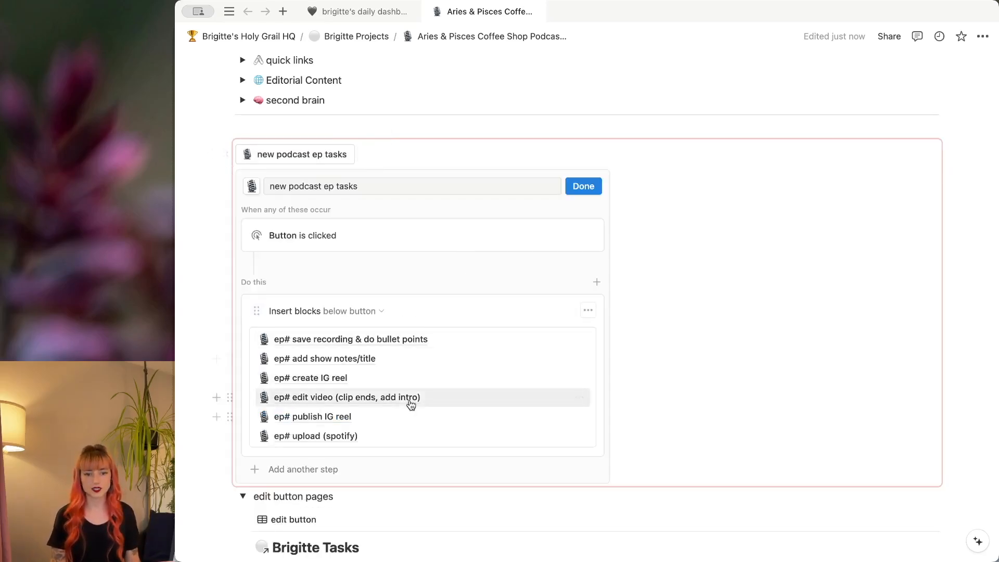
scroll("down", 3)
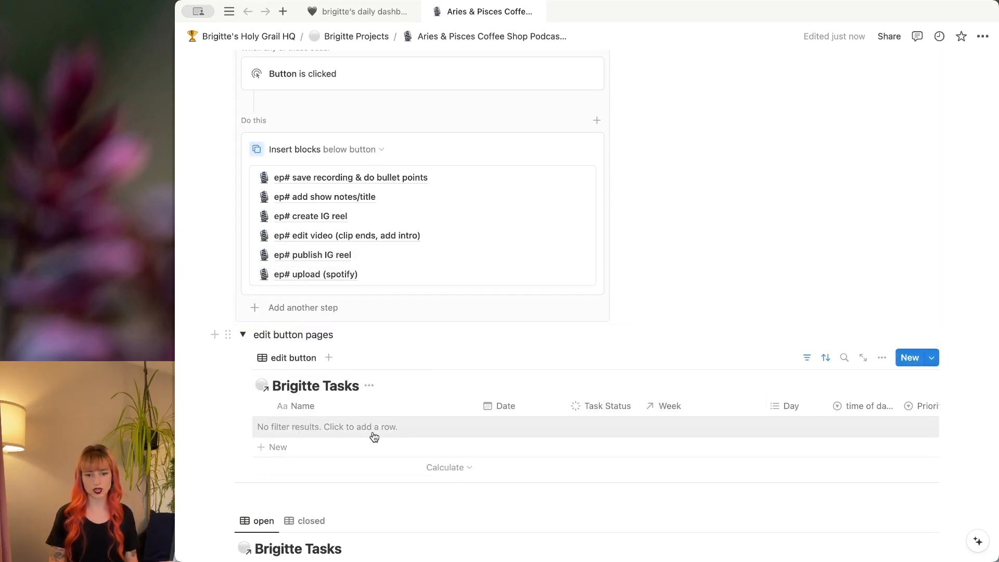
mouse_move(321, 273)
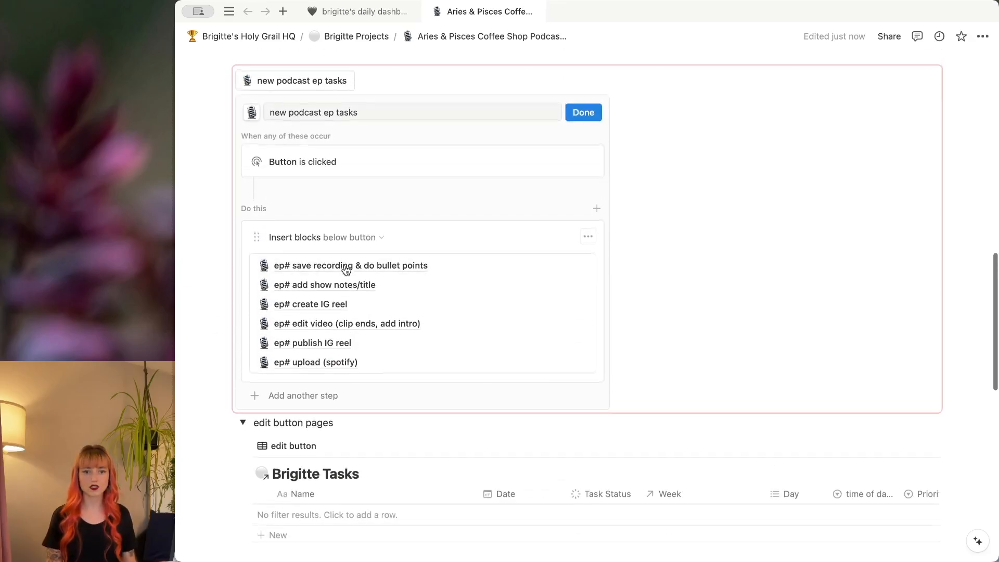
left_click(582, 112)
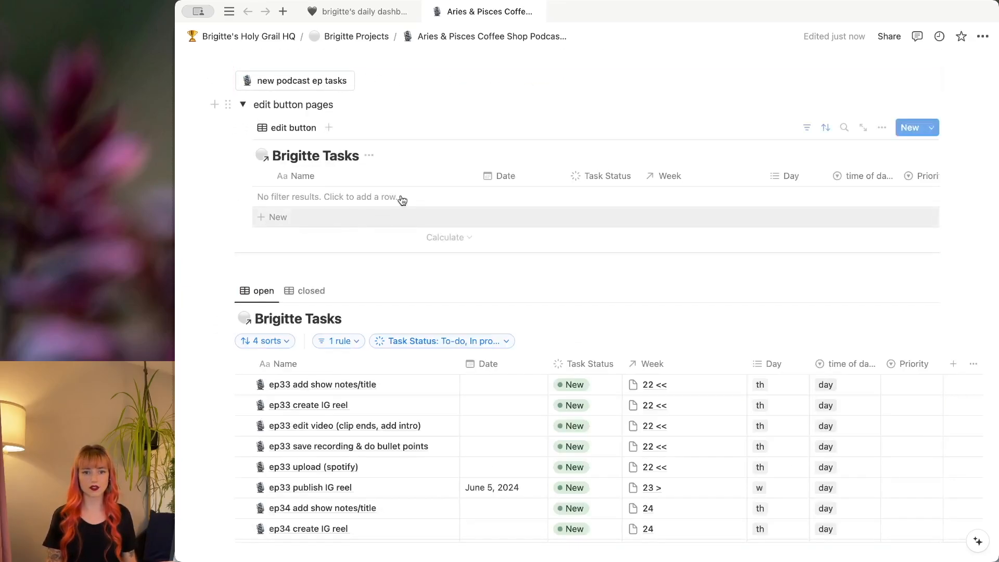
scroll("up", 3)
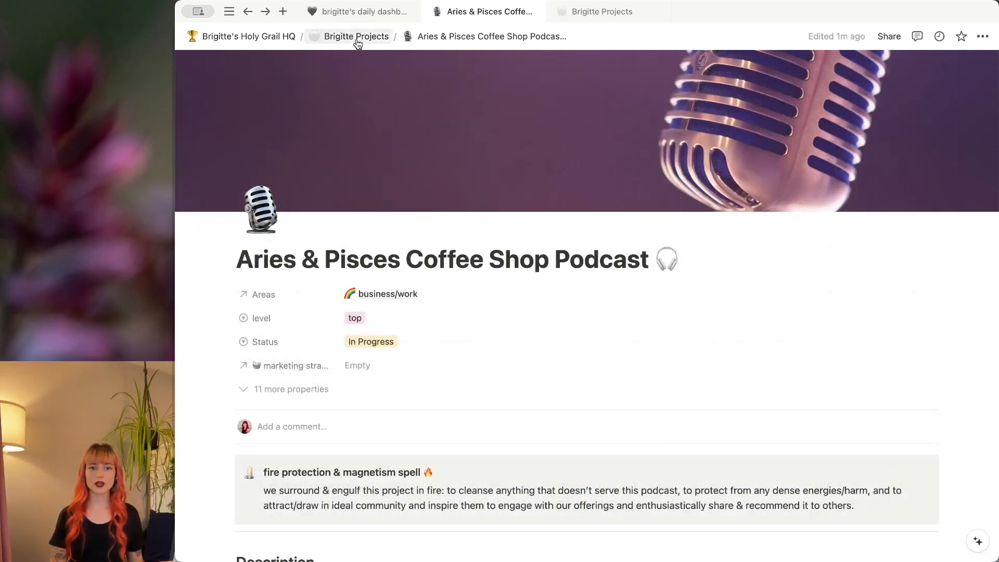
Step: Show the options menu for the New Project template in the Brigitte Projects gallery
left_click(602, 11)
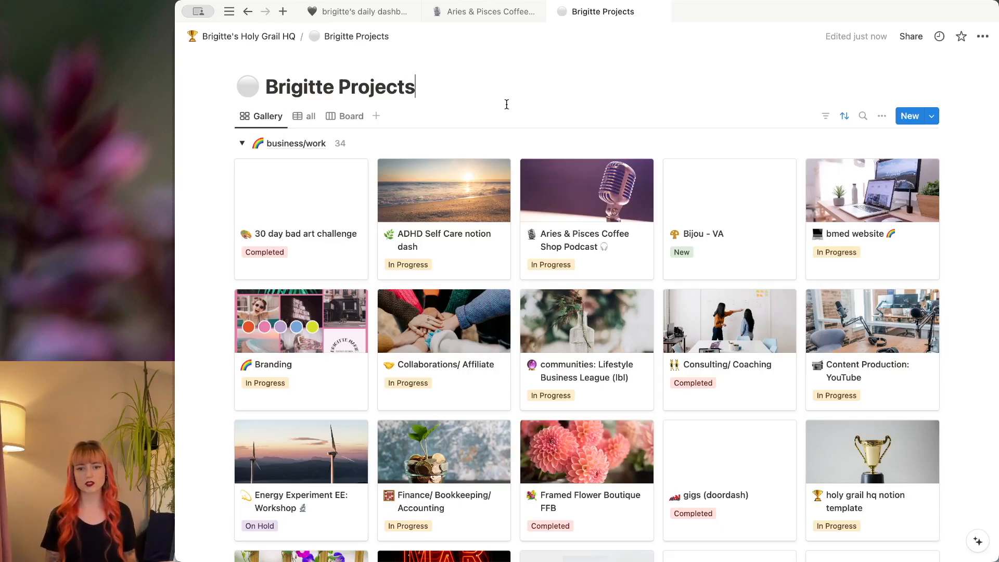
mouse_move(585, 123)
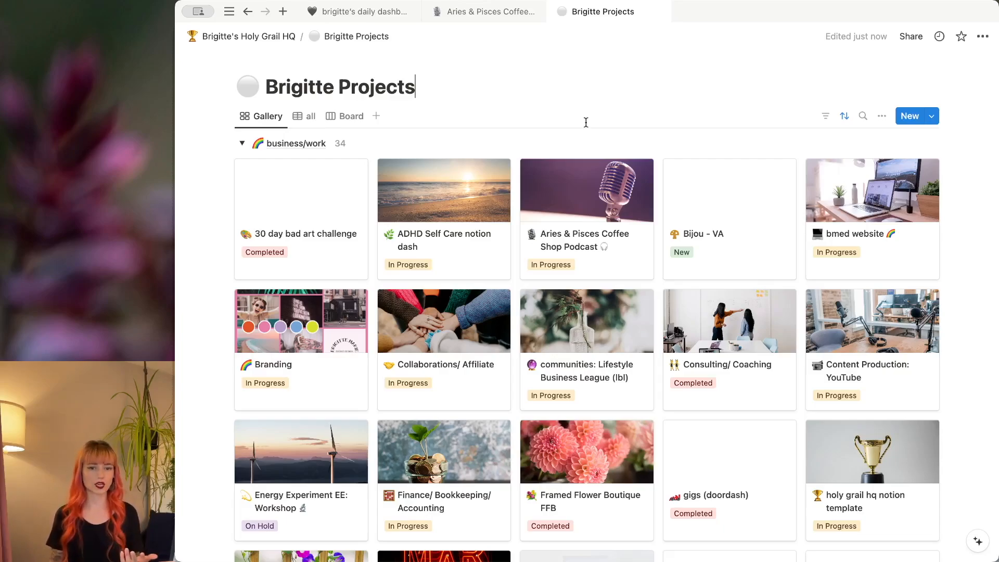
mouse_move(652, 223)
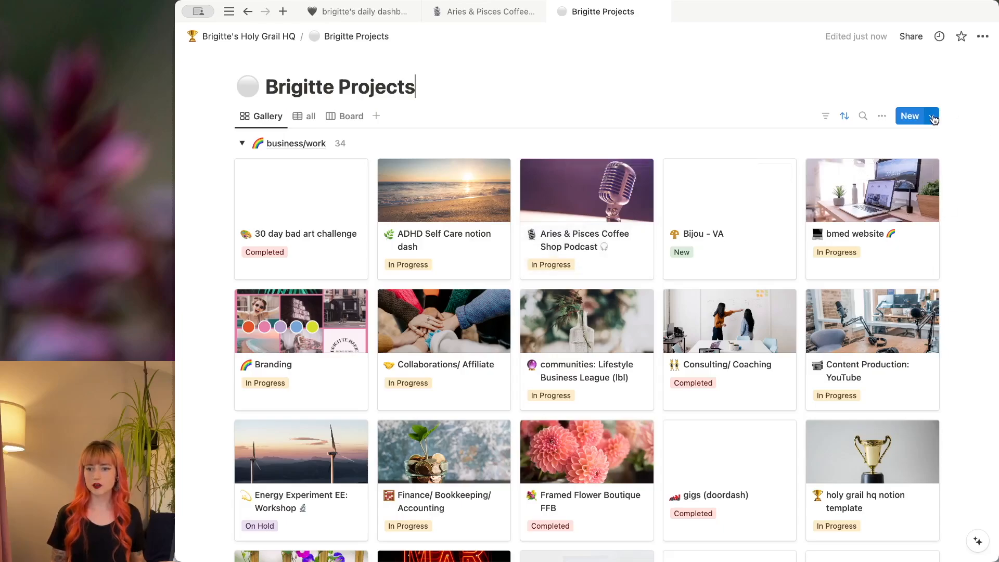
left_click(930, 116)
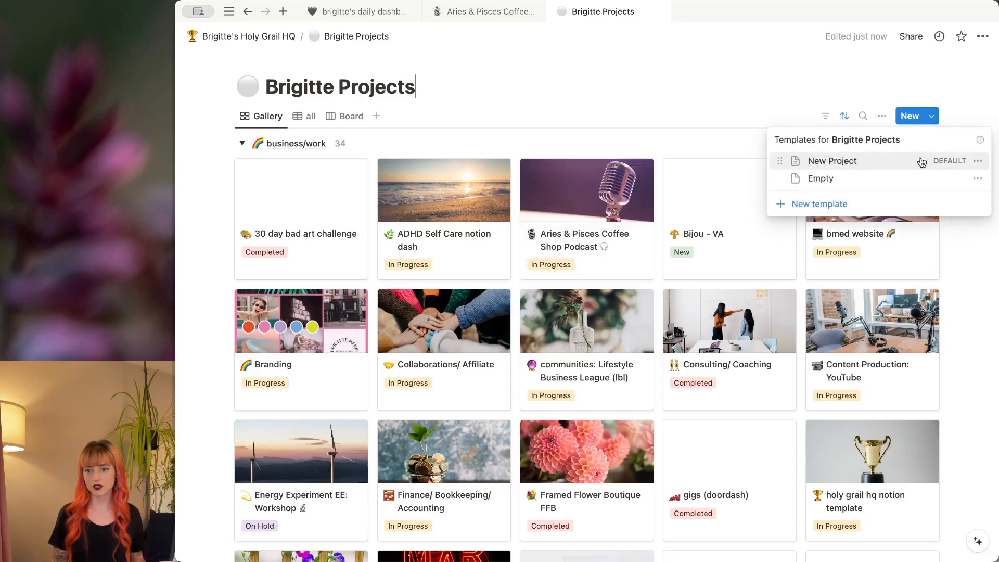
left_click(978, 160)
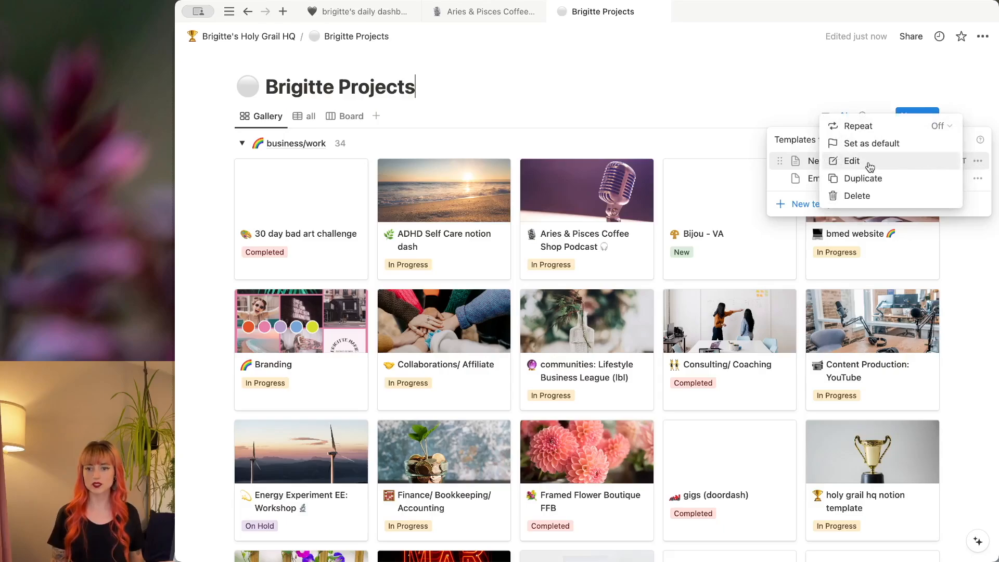
Step: Edit the New Project template and scroll down to its related copy section
left_click(852, 160)
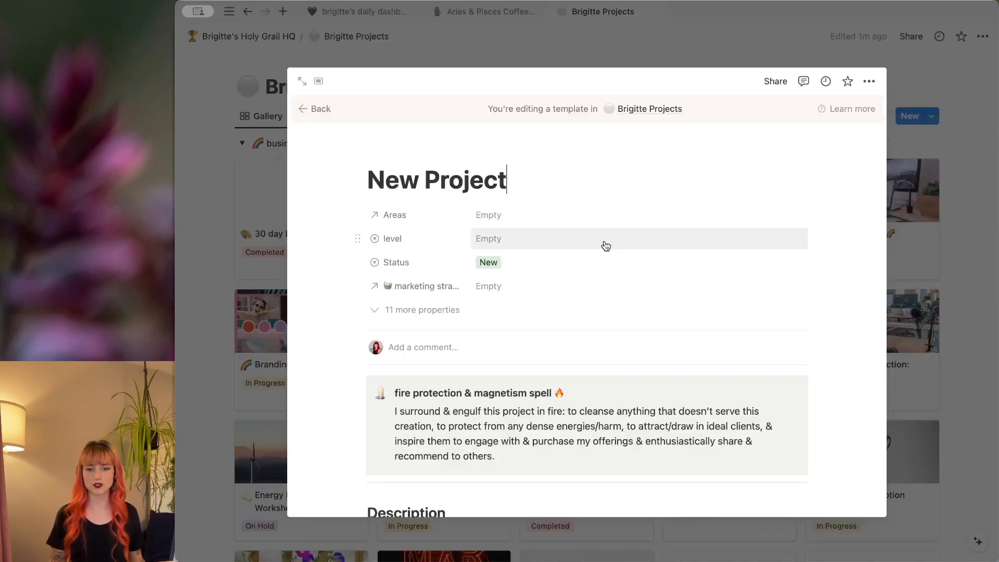
scroll("down", 3)
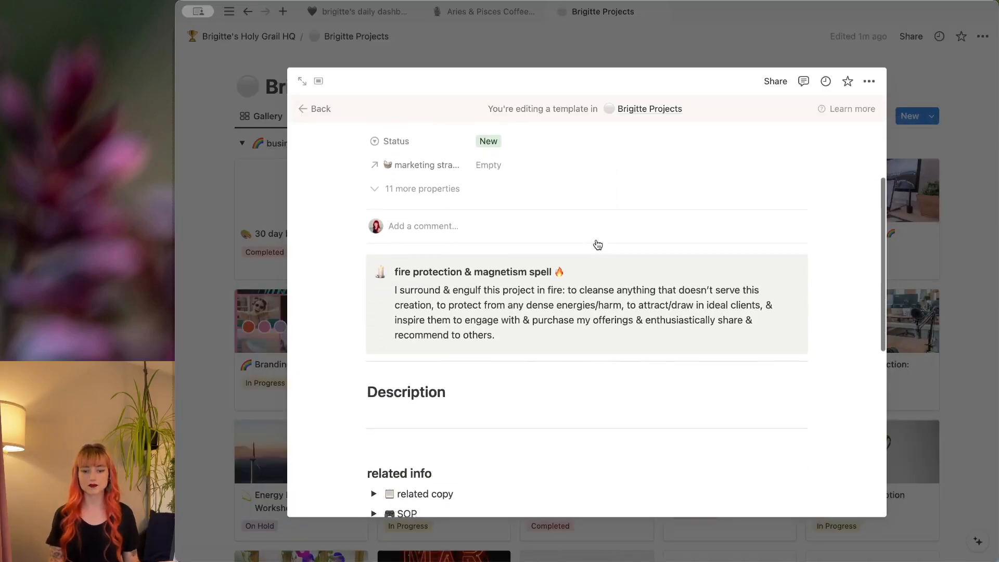
scroll("down", 3)
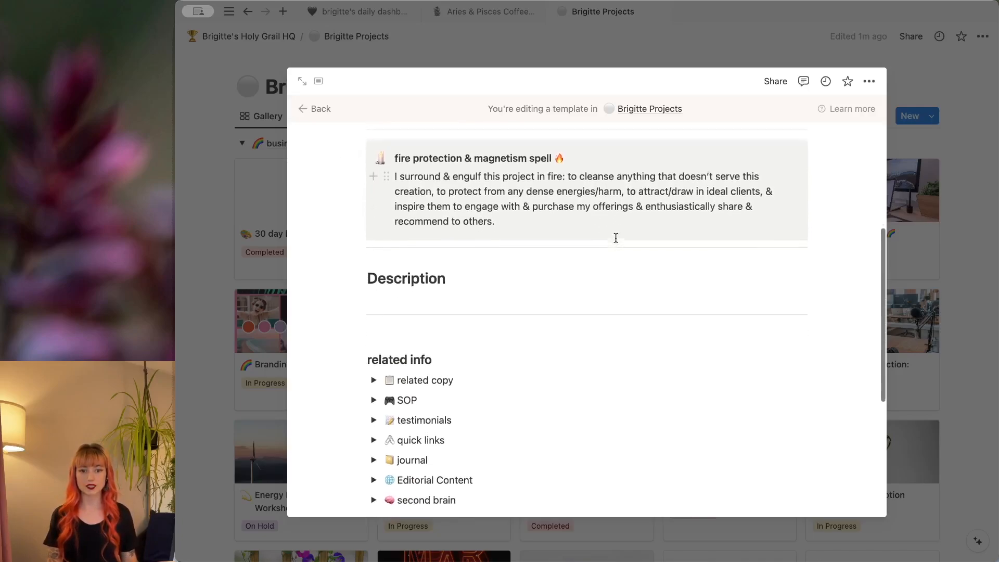
scroll("down", 3)
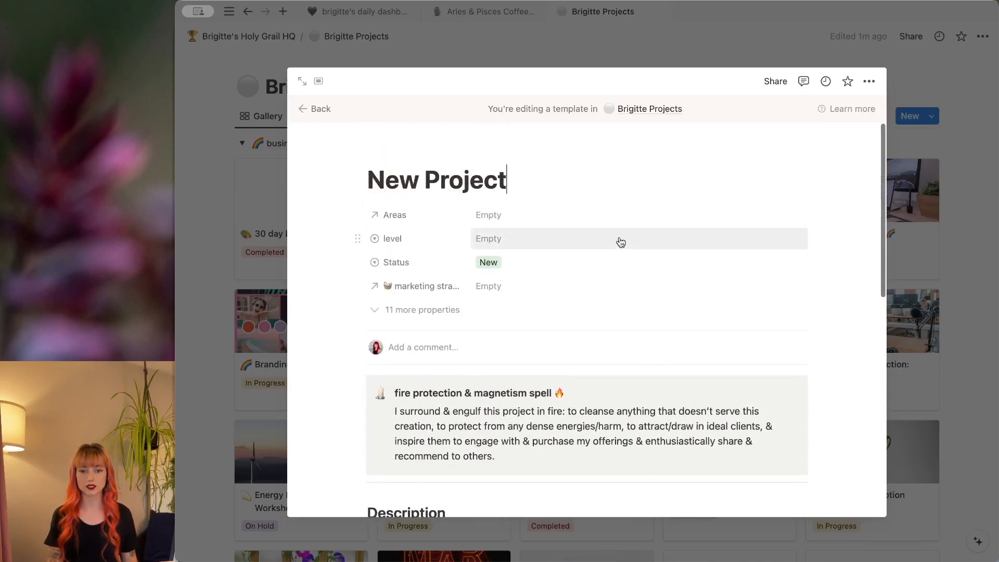
scroll("down", 3)
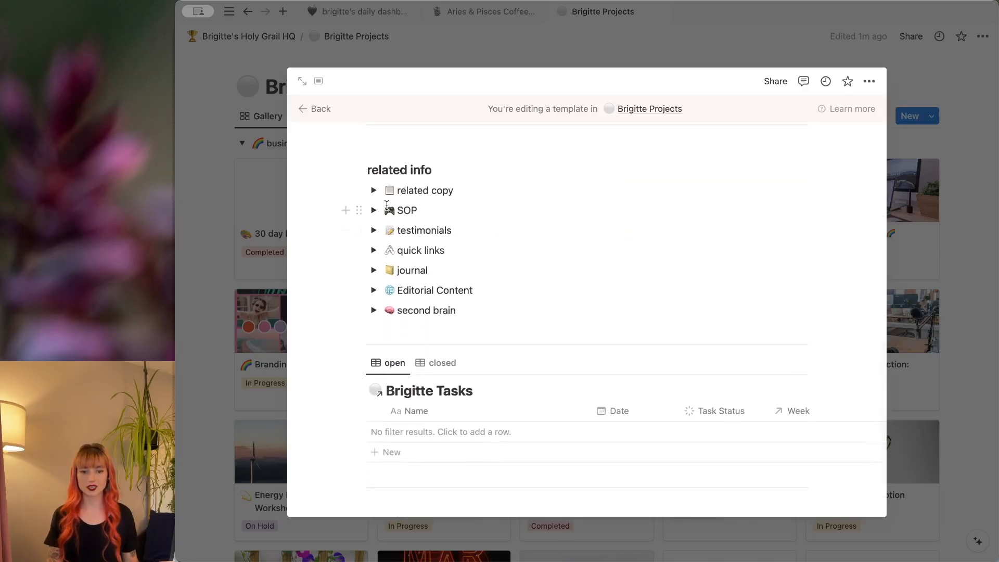
Step: Inspect the related copy table's Project: New Project filter, then return to the gallery
left_click(374, 190)
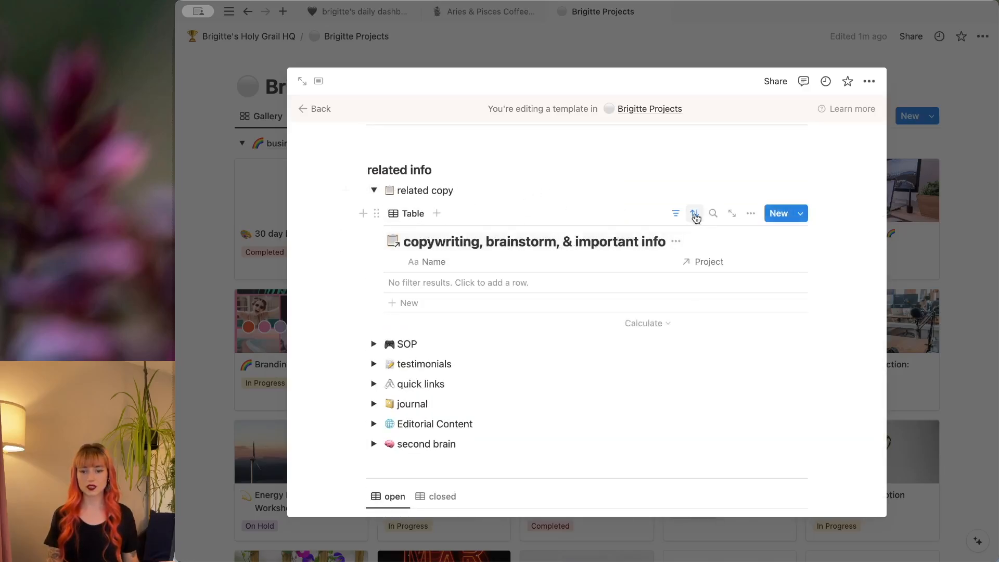
left_click(695, 212)
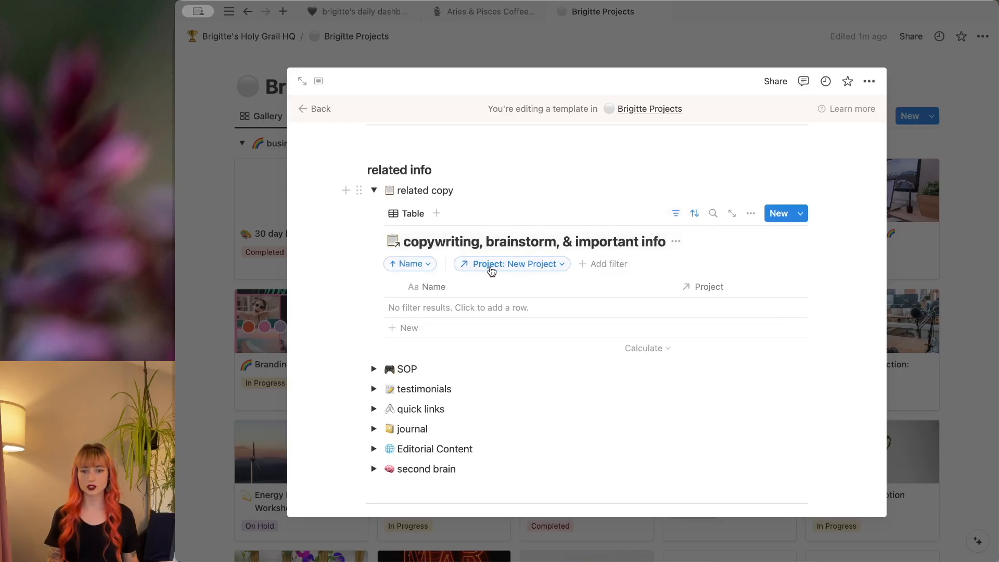
mouse_move(553, 269)
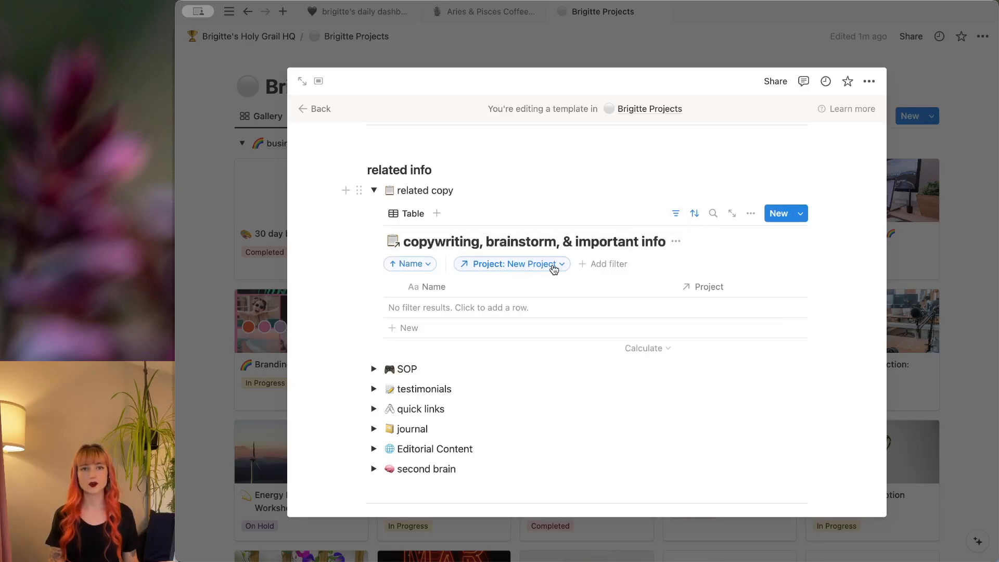
mouse_move(567, 280)
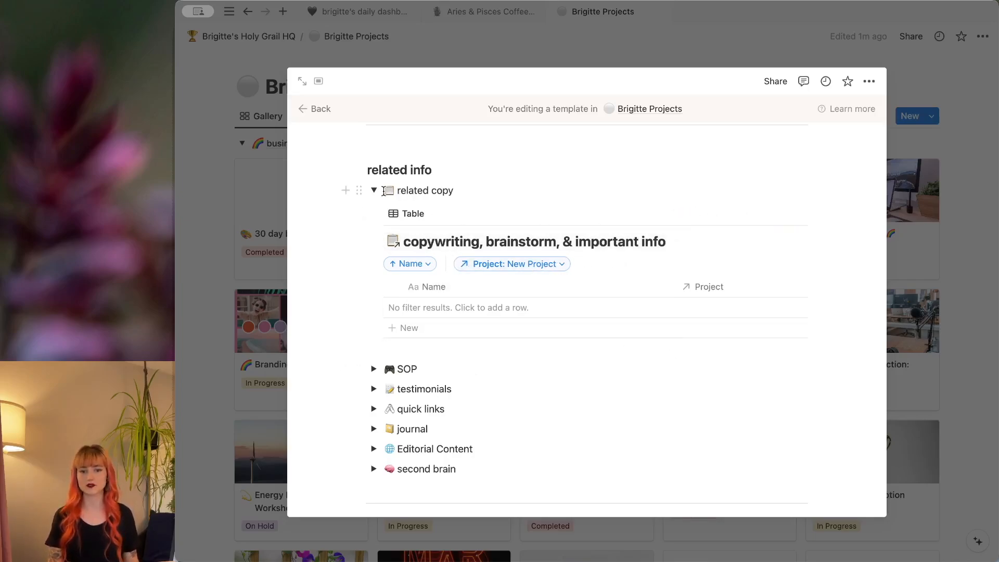
left_click(375, 190)
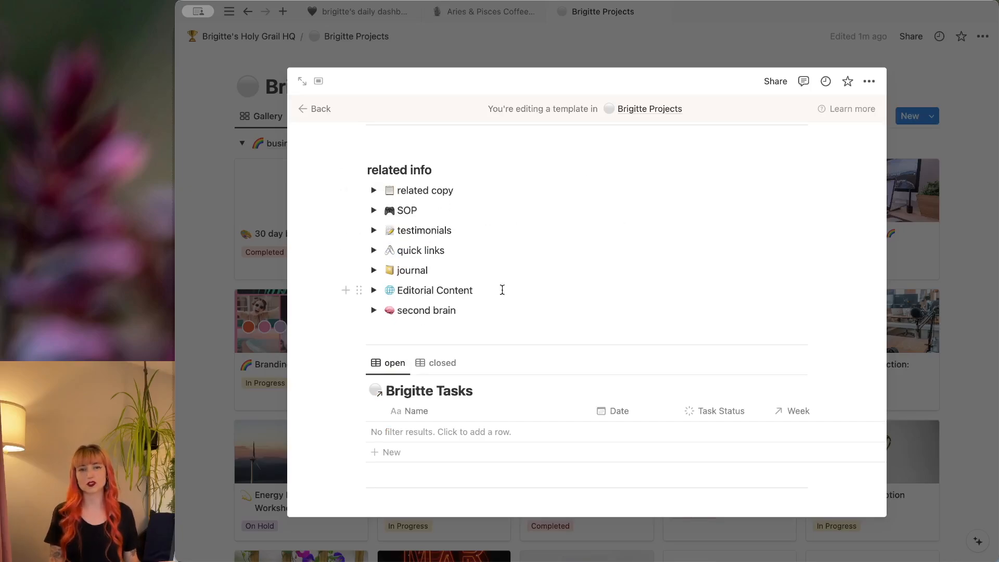
mouse_move(694, 307)
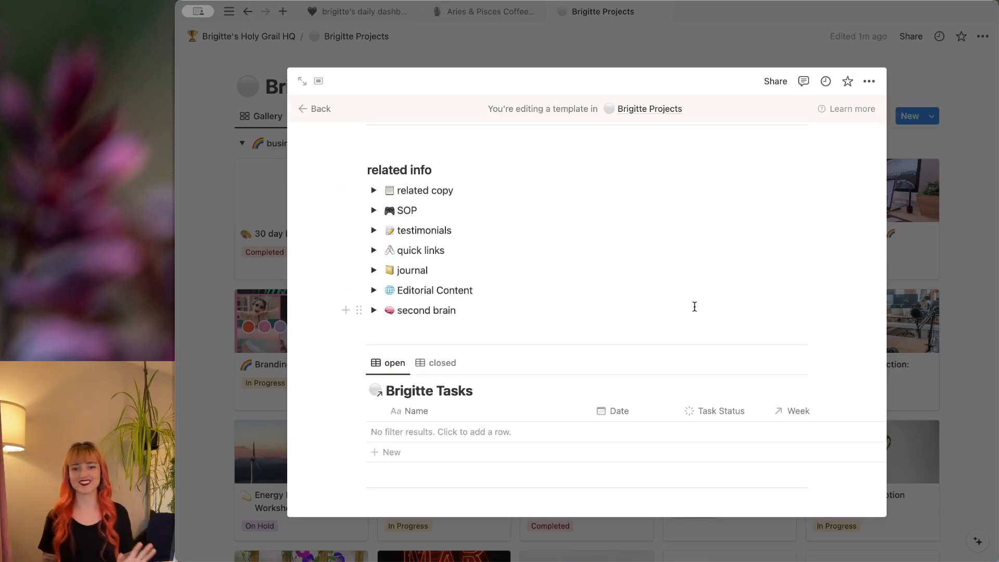
left_click(314, 109)
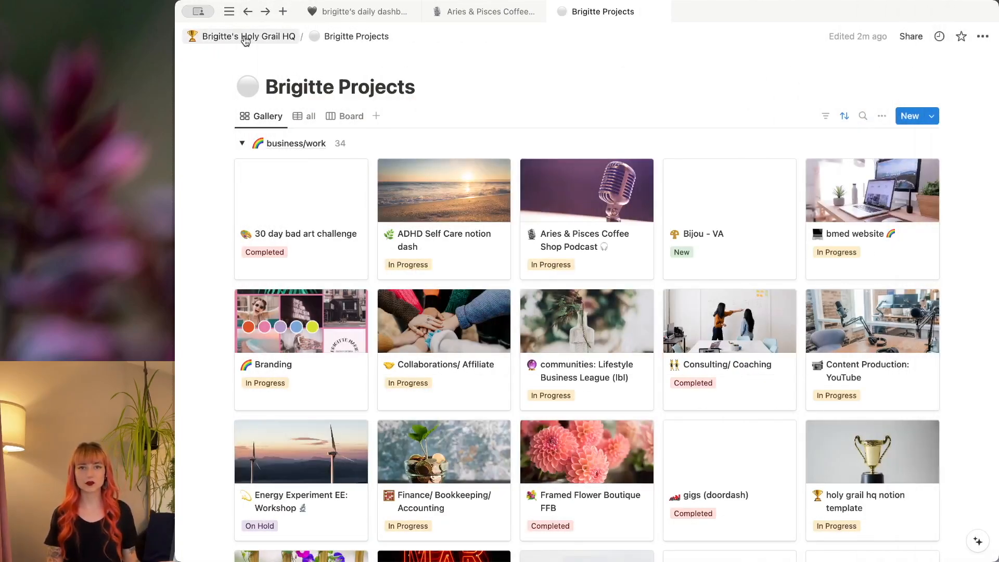
Step: Go up to Brigitte's Holy Grail HQ page and peek into its Project/Task Management group
left_click(248, 37)
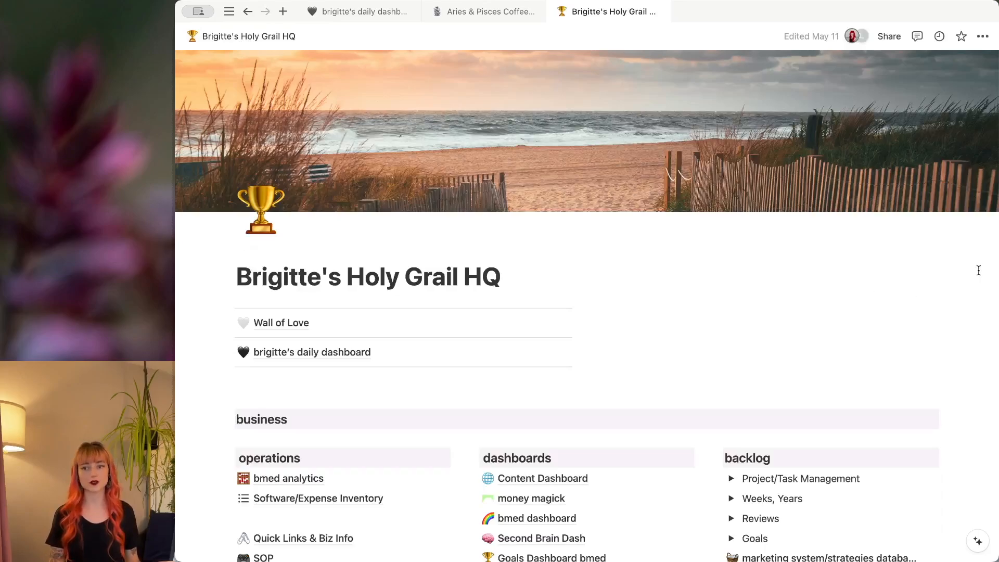
scroll("down", 3)
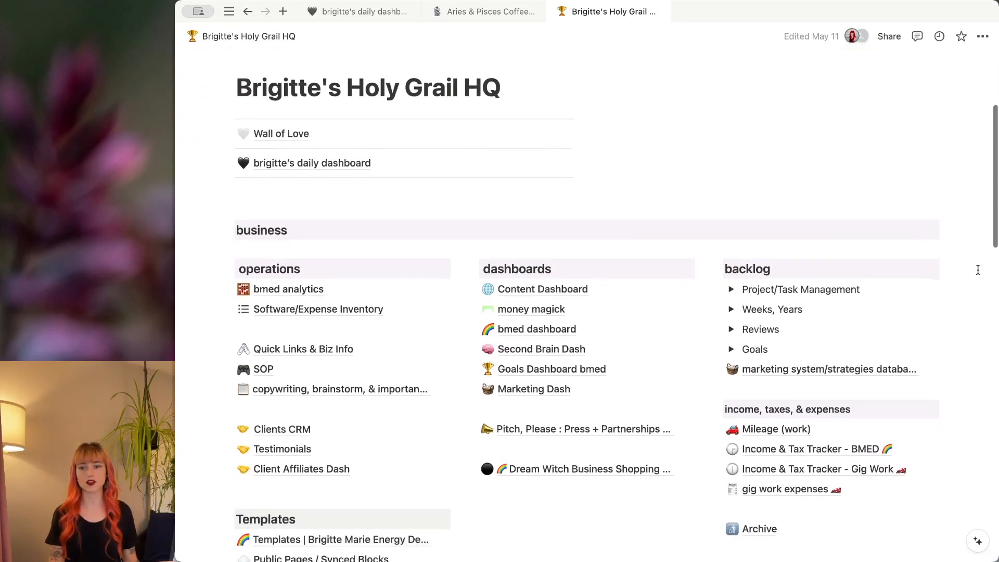
scroll("down", 3)
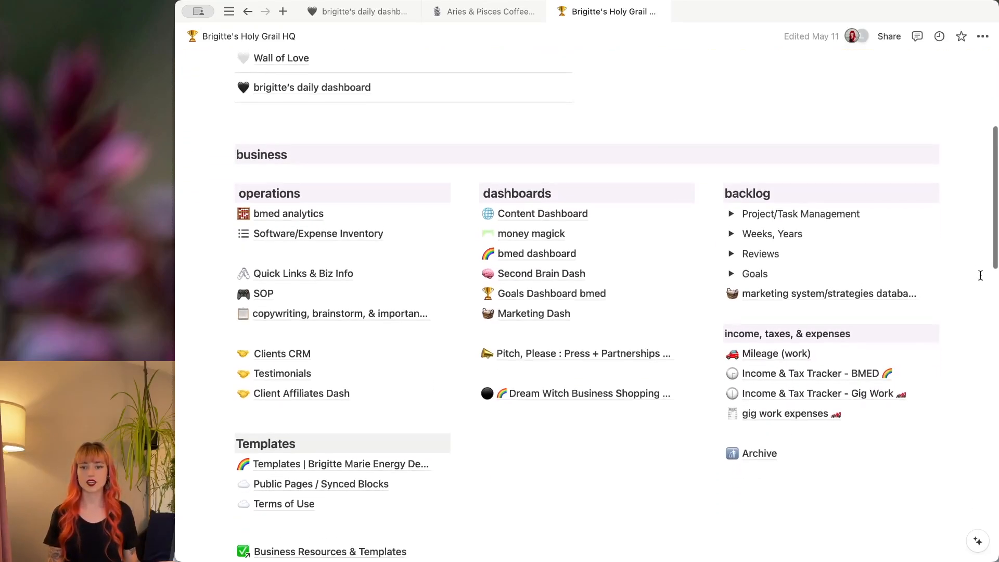
left_click(731, 213)
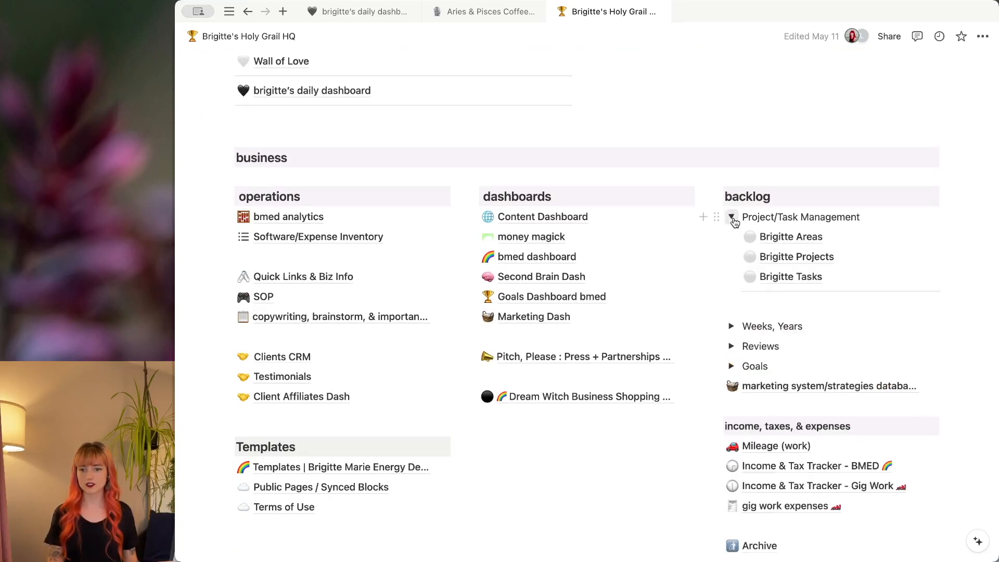
left_click(732, 216)
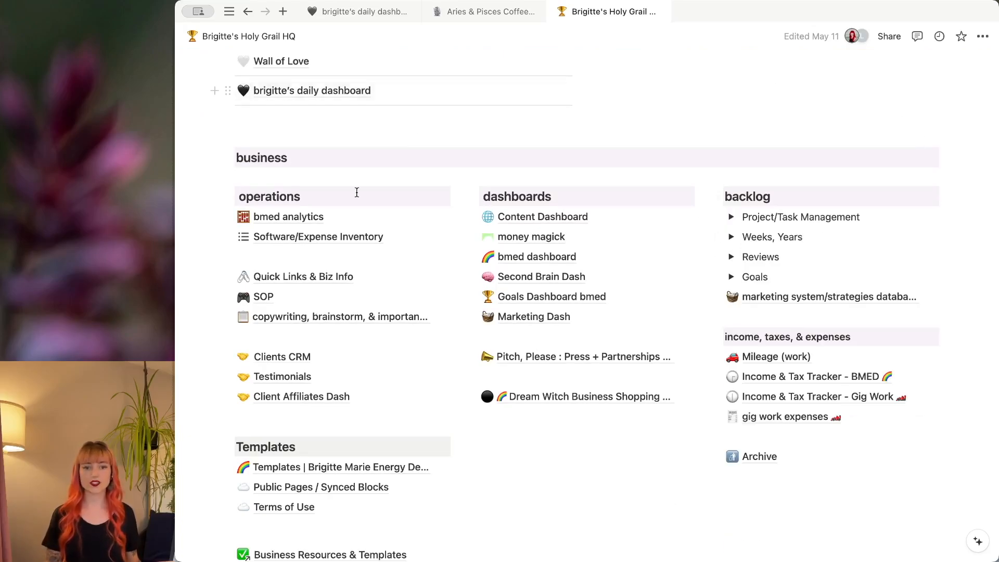
mouse_move(966, 395)
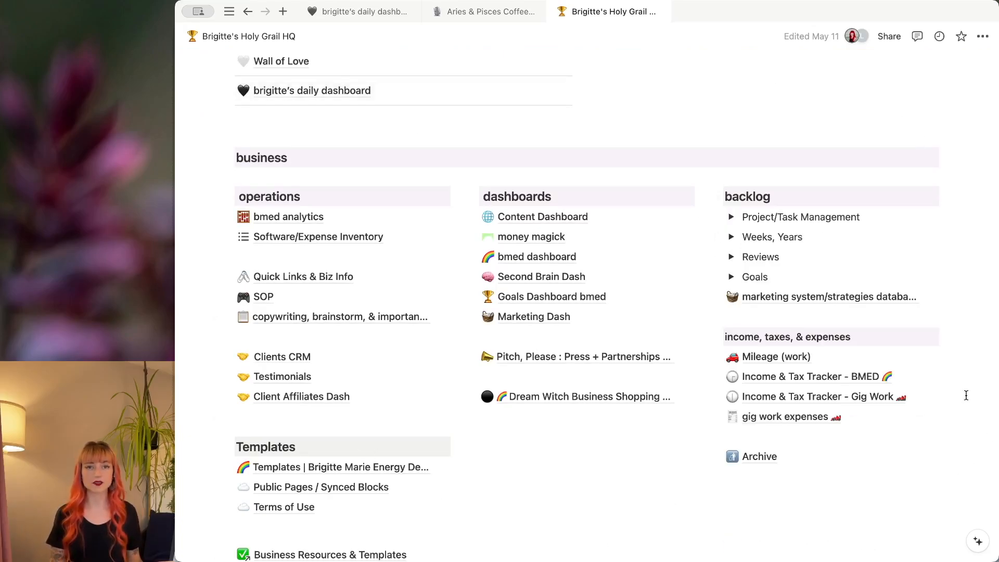
scroll("down", 3)
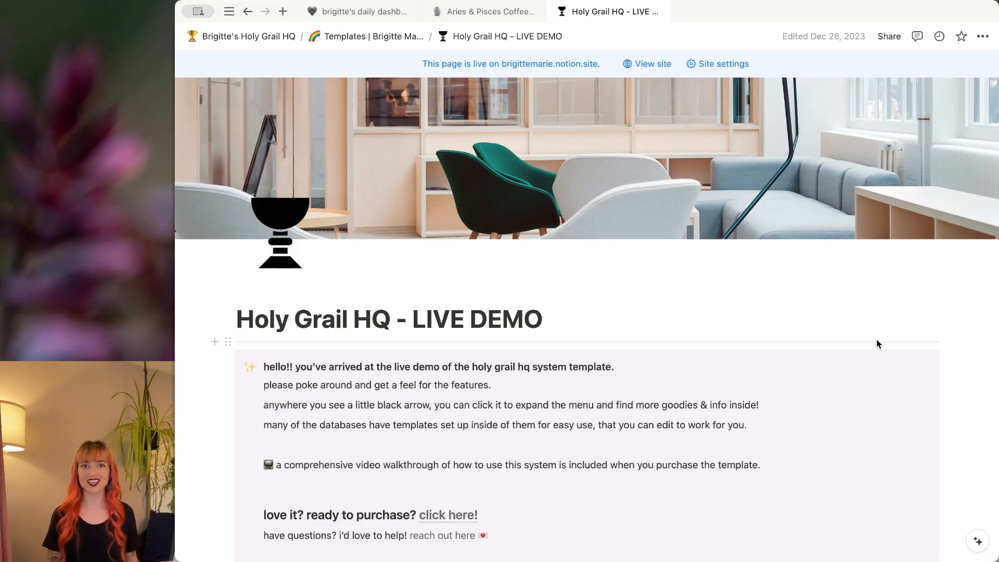
mouse_move(865, 269)
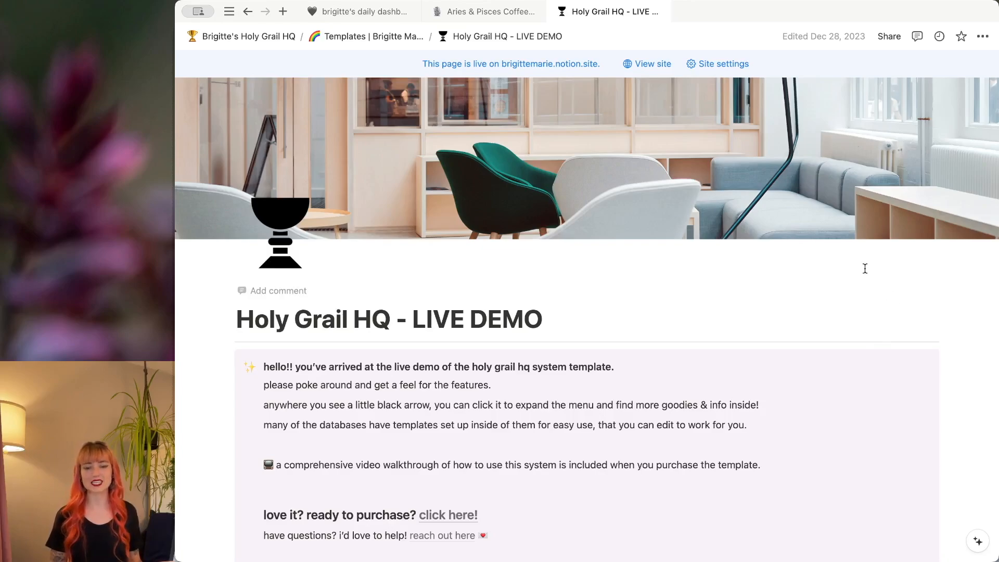
Step: From the live demo's Project/Task Management group, open the DEMO: HQ Daily Dashboard page
scroll("down", 3)
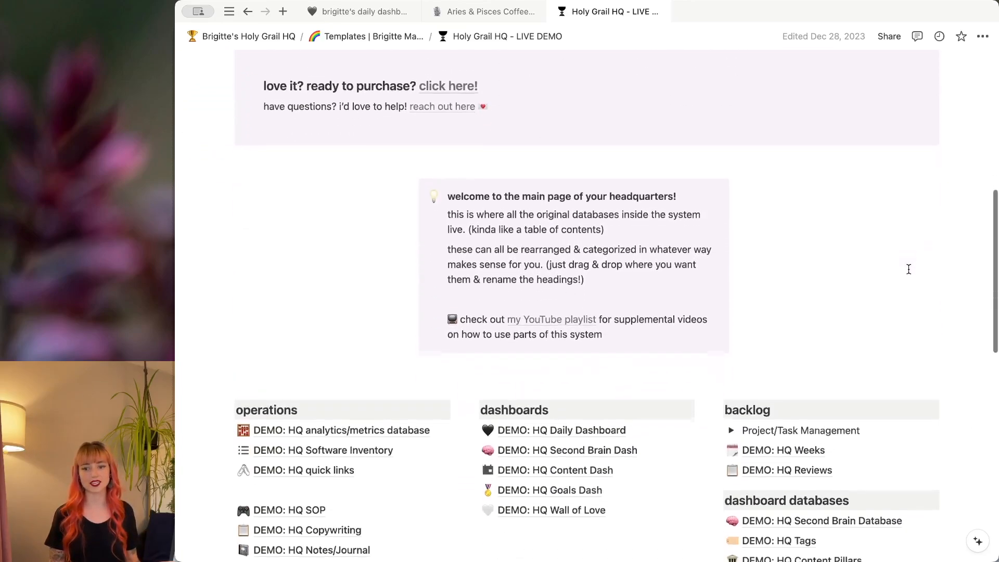
scroll("down", 3)
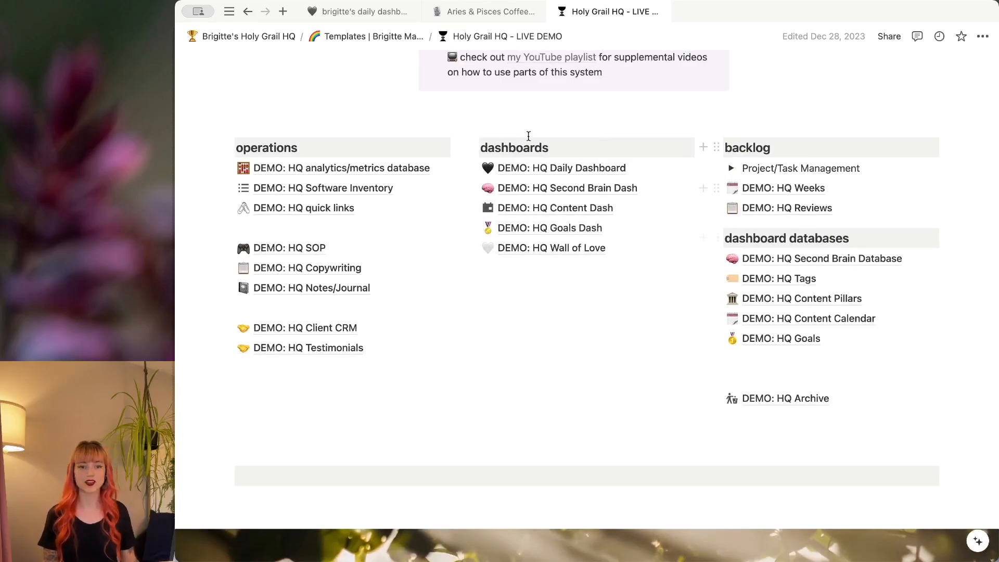
mouse_move(537, 220)
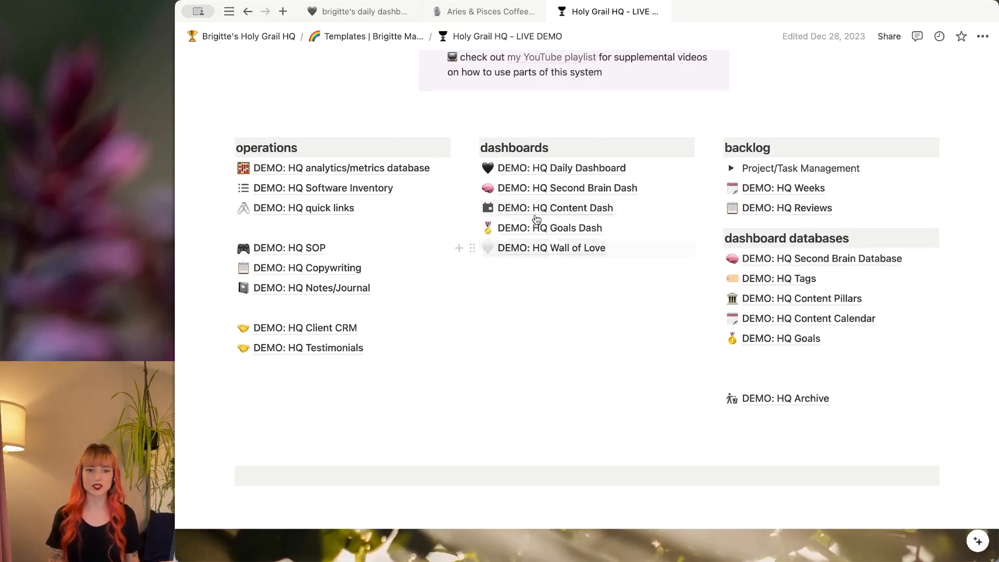
mouse_move(823, 259)
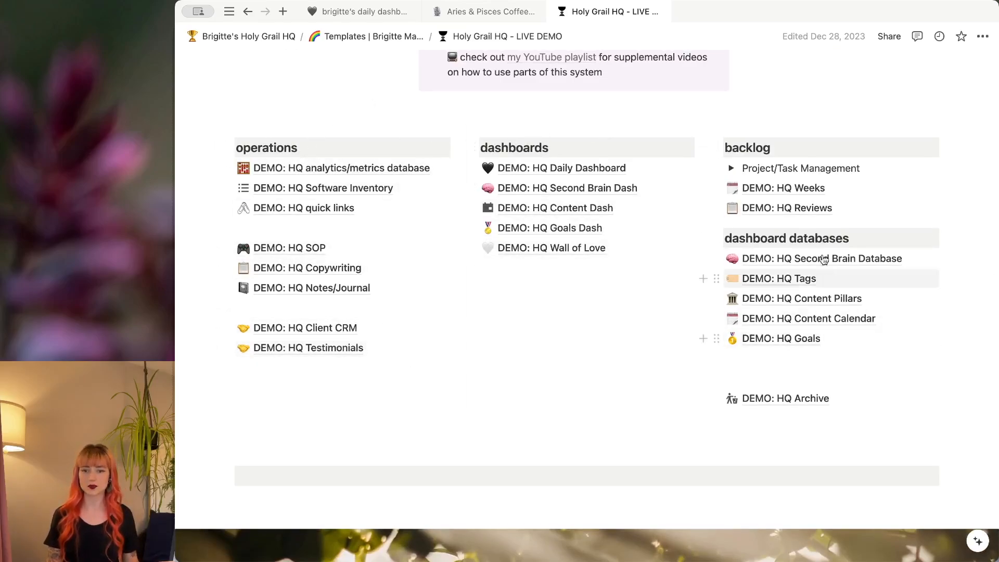
left_click(732, 168)
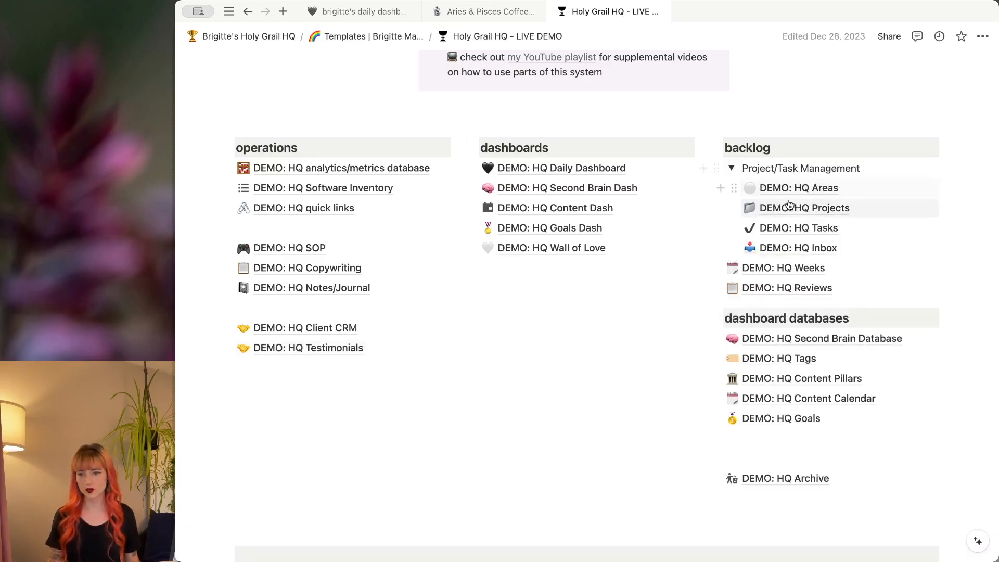
mouse_move(850, 268)
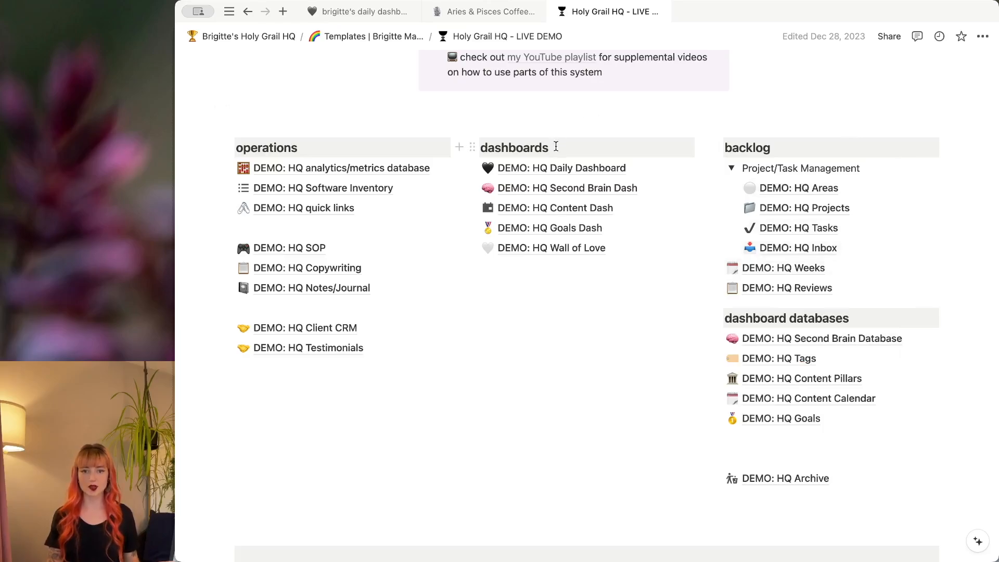
left_click(561, 168)
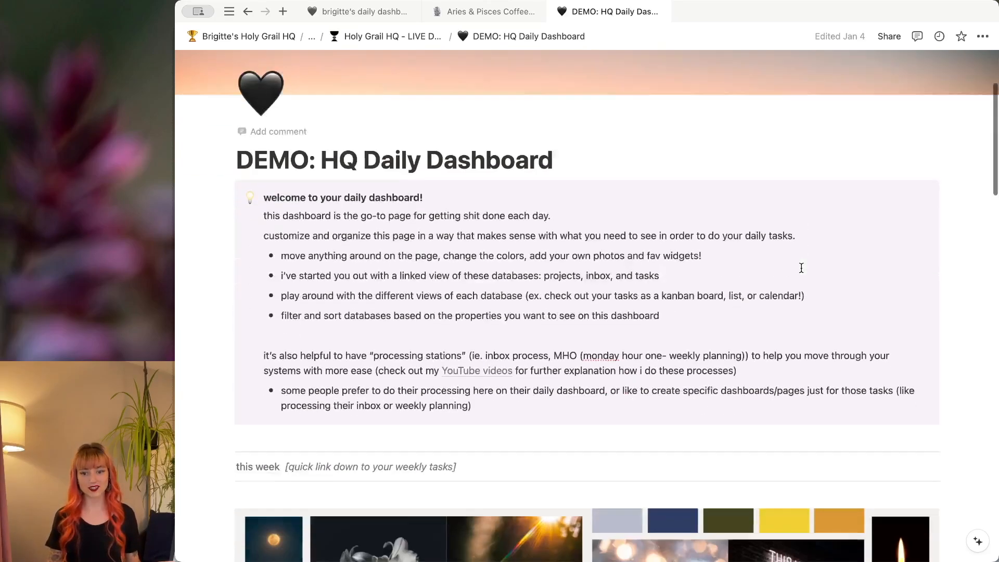
scroll("down", 3)
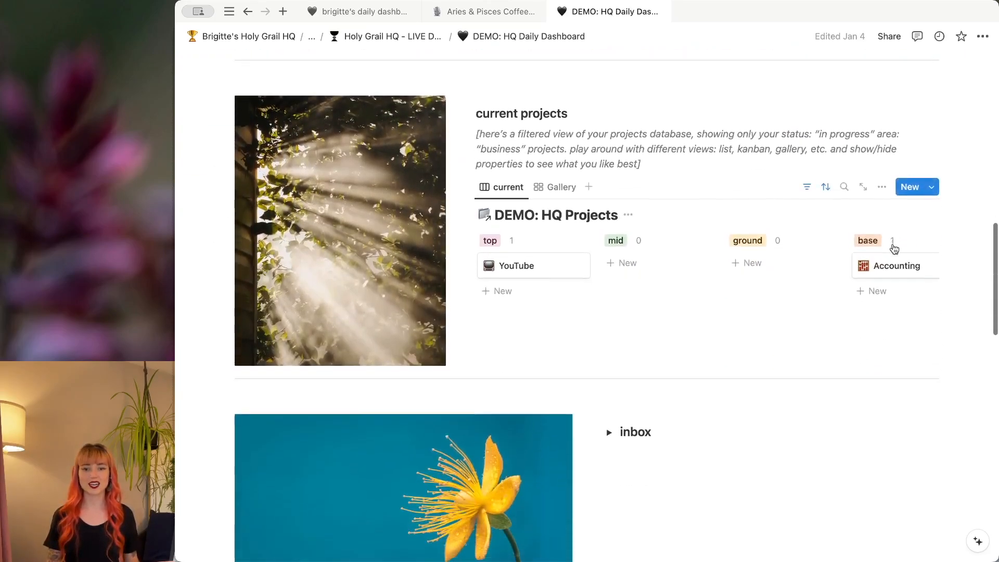
mouse_move(549, 270)
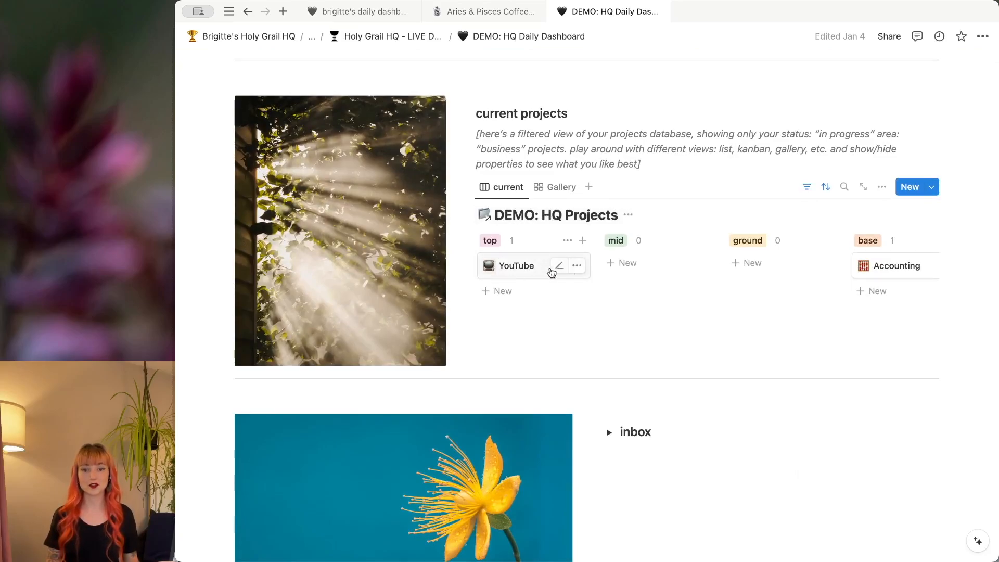
left_click(929, 186)
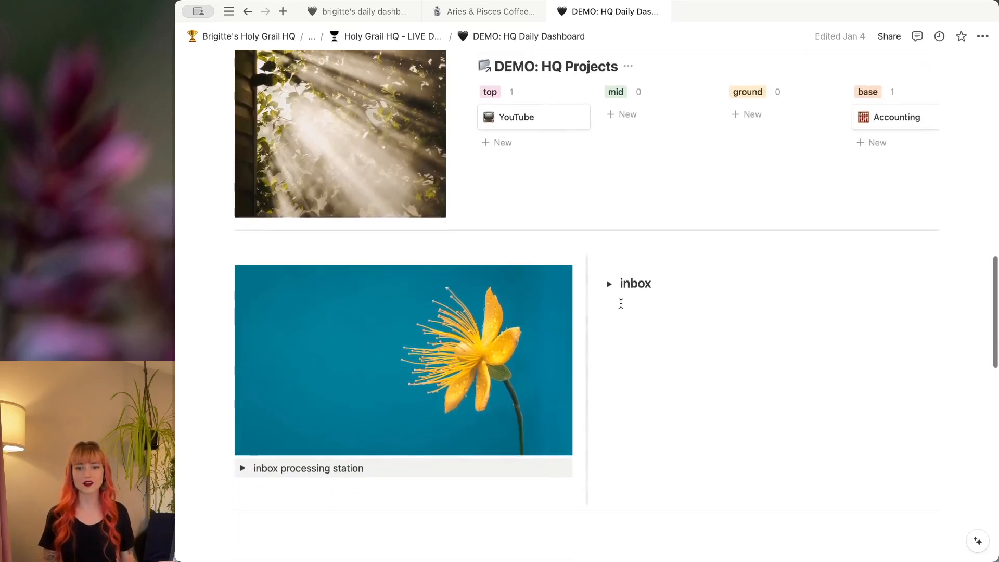
scroll("up", 3)
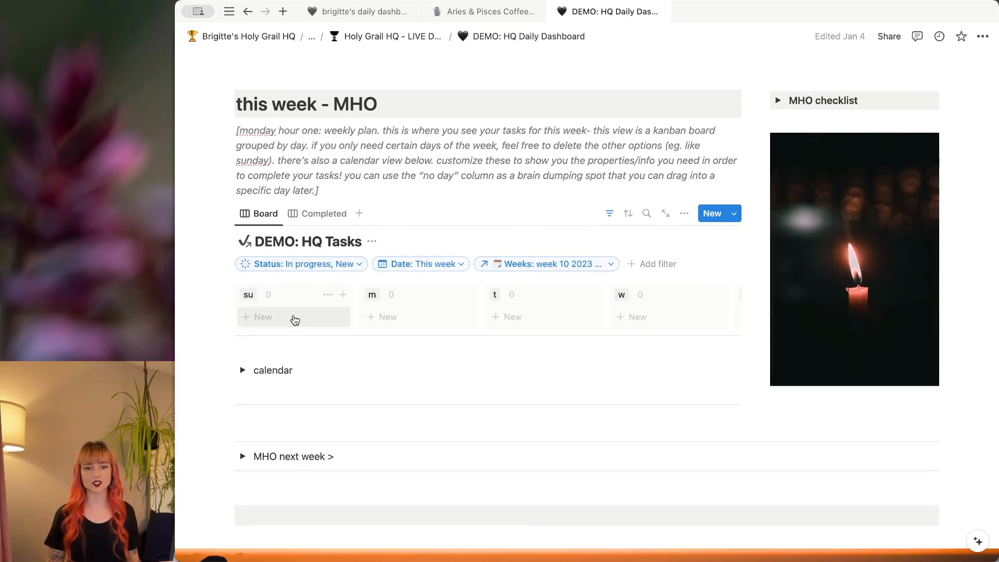
mouse_move(608, 304)
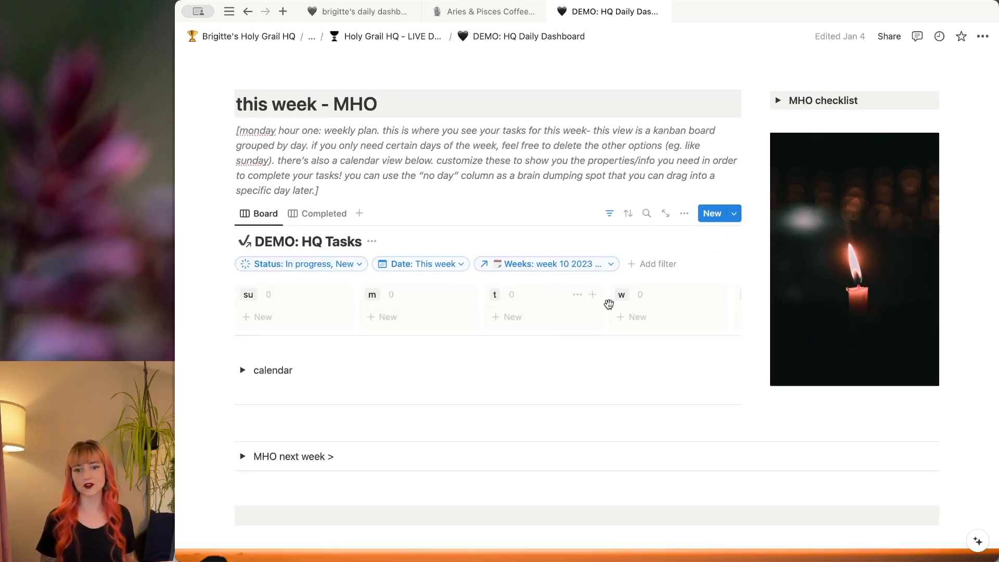
mouse_move(715, 339)
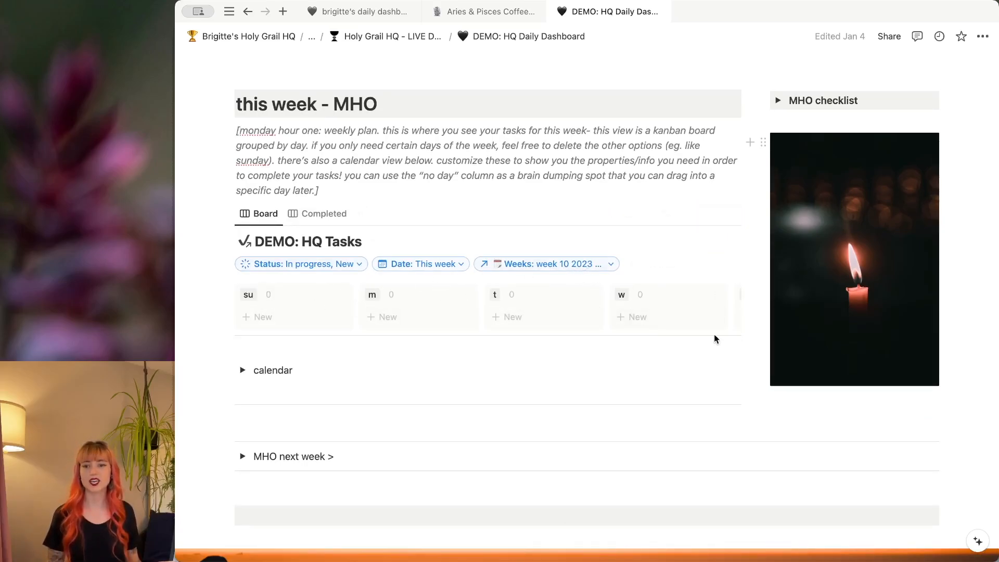
scroll("up", 3)
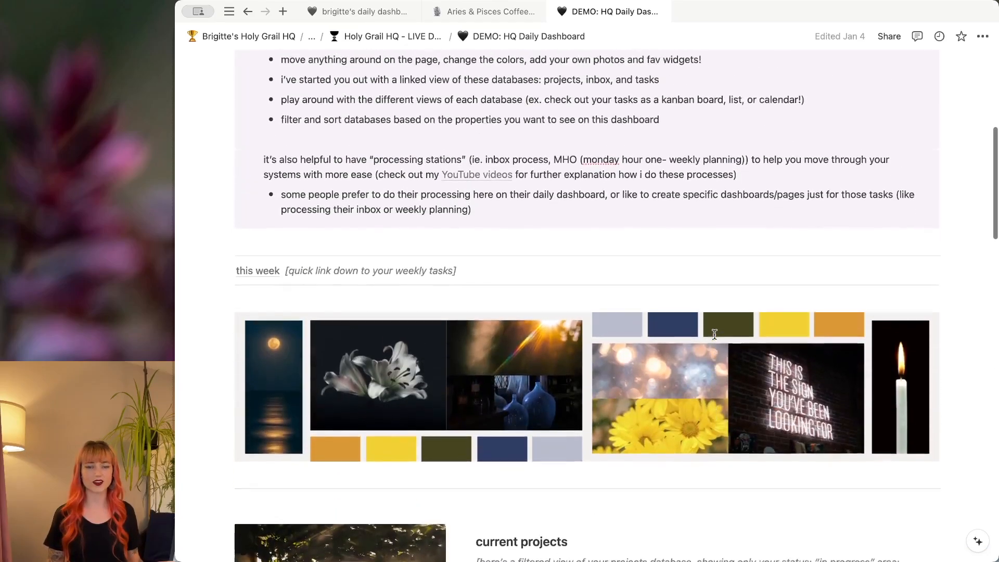
scroll("up", 3)
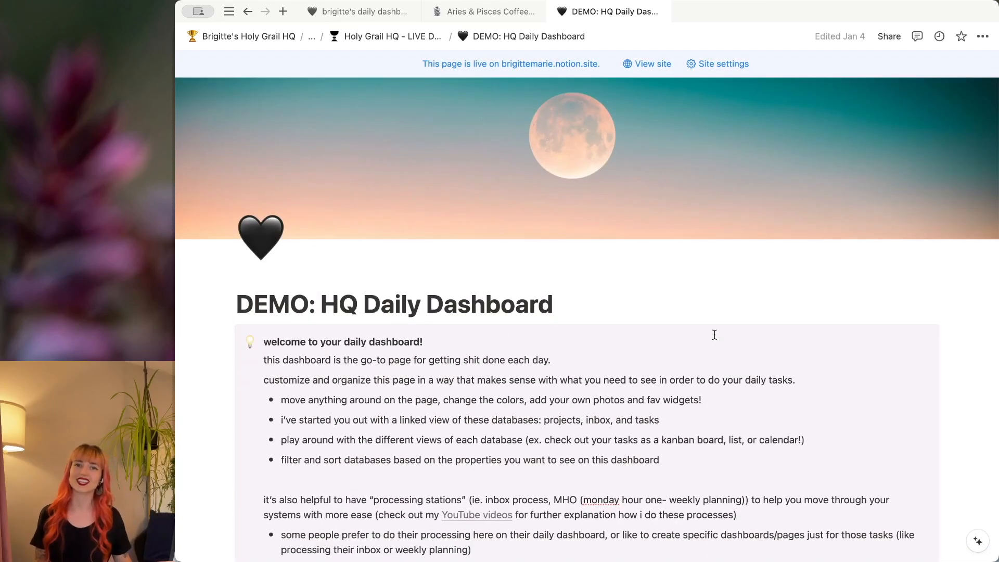
mouse_move(722, 162)
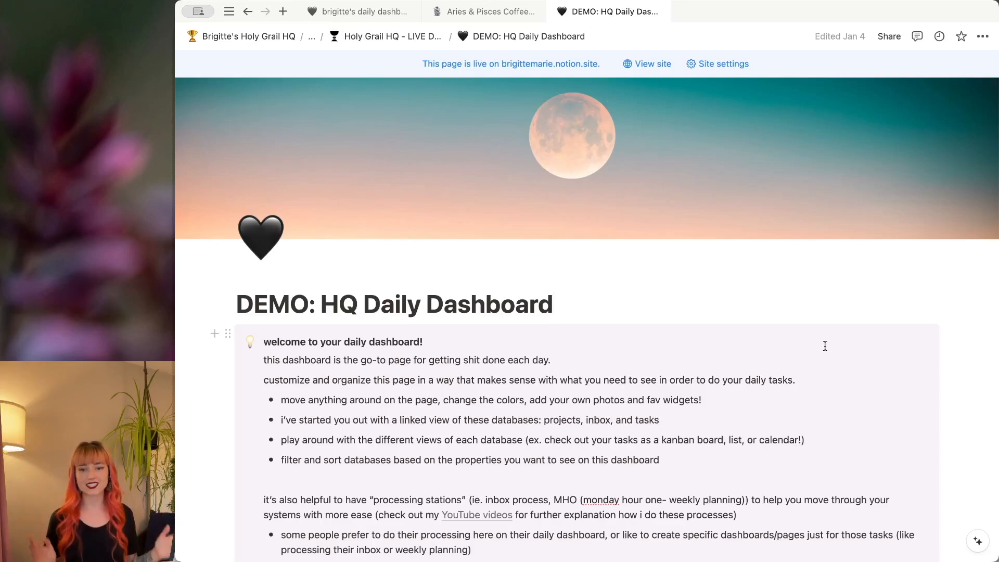
mouse_move(580, 300)
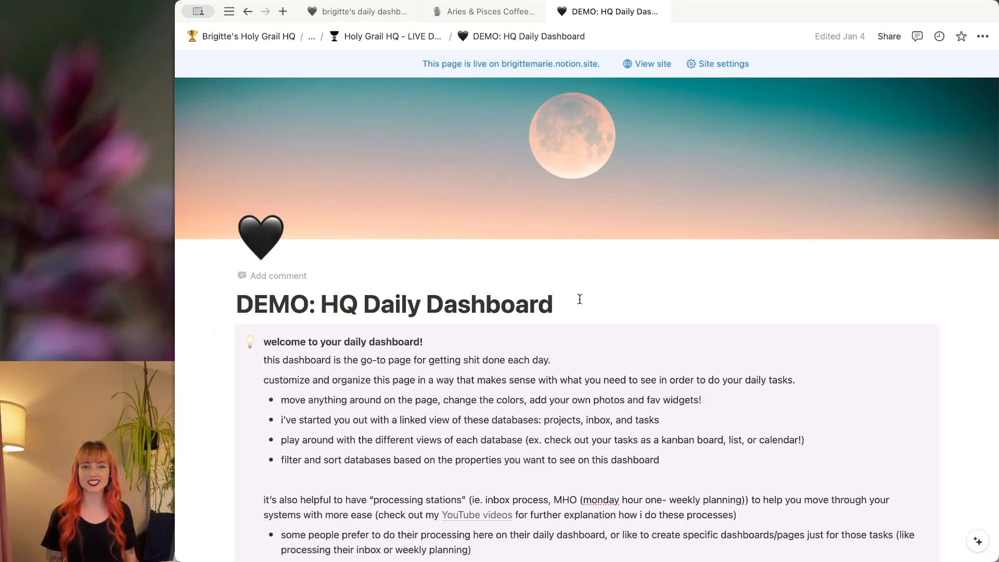